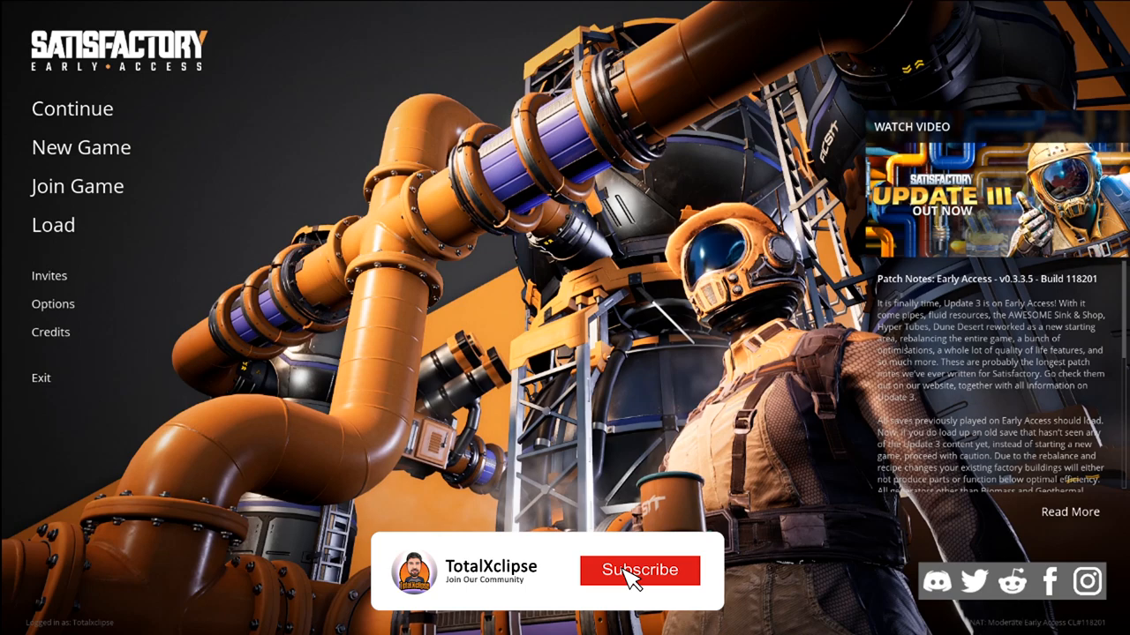
# Exit Satisfactory from the main menu and confirm quitting the game.
pyautogui.click(639, 571)
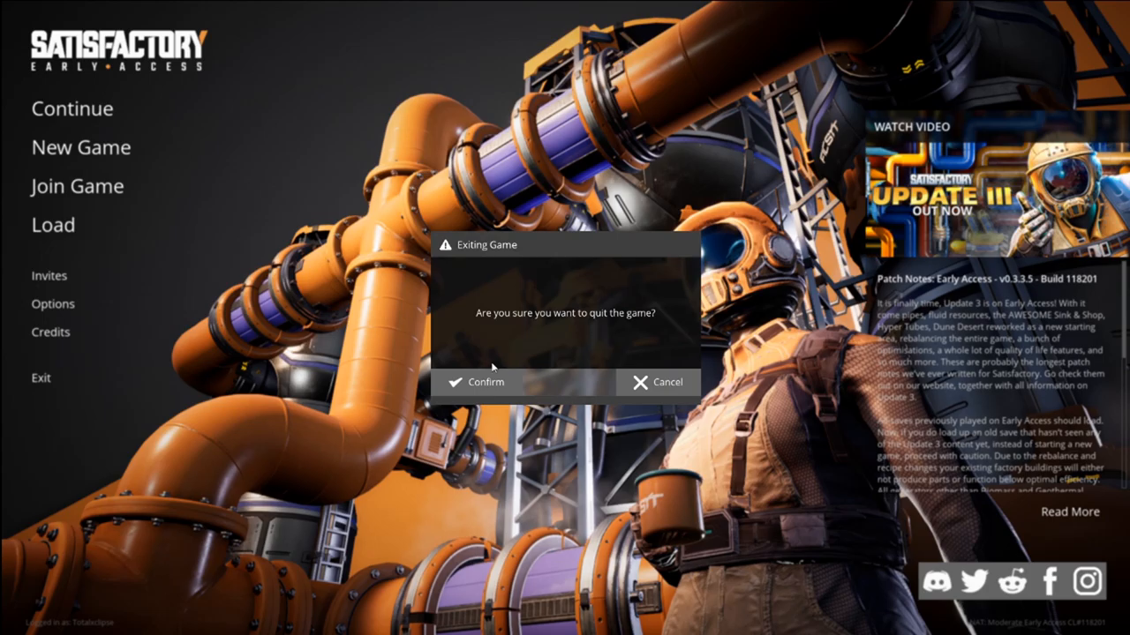
pyautogui.click(476, 382)
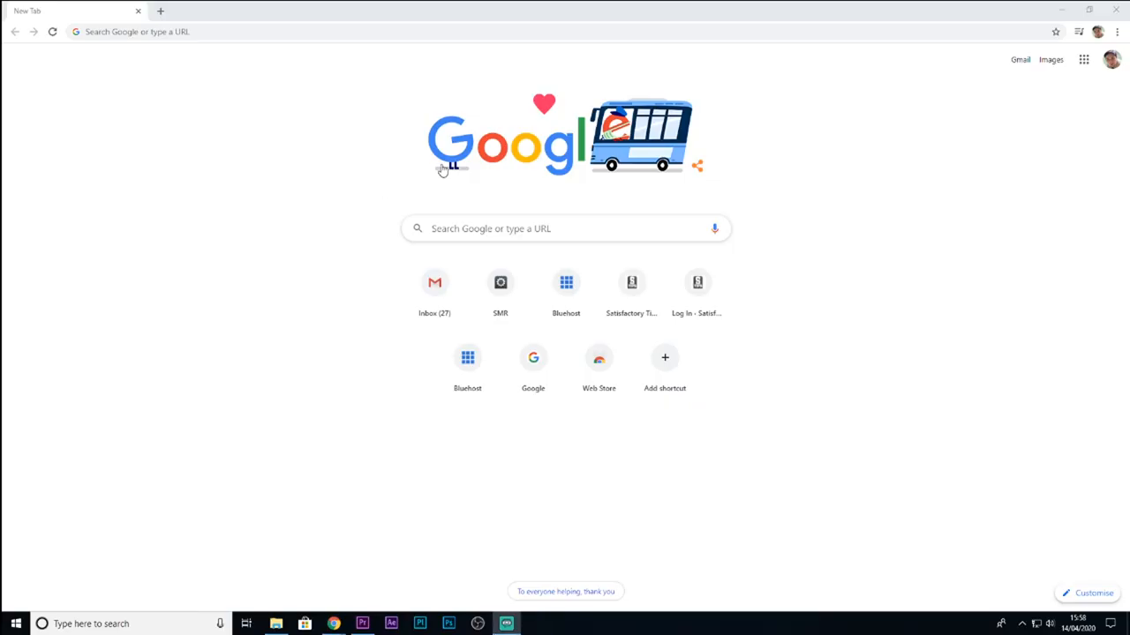
pyautogui.moveTo(713, 200)
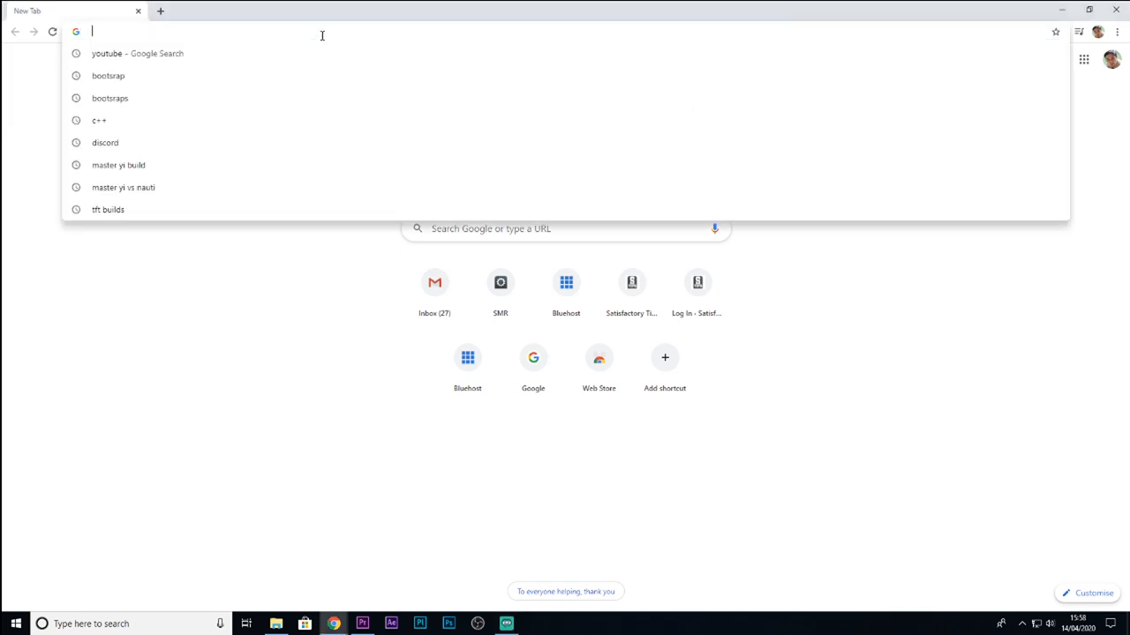
# Enter the SatisfactoryModLauncher GitHub releases URL, then replace it with ficsit.app.
pyautogui.write('github.com/satisfactorymodding/SatisfactoryModLauncher/releases')
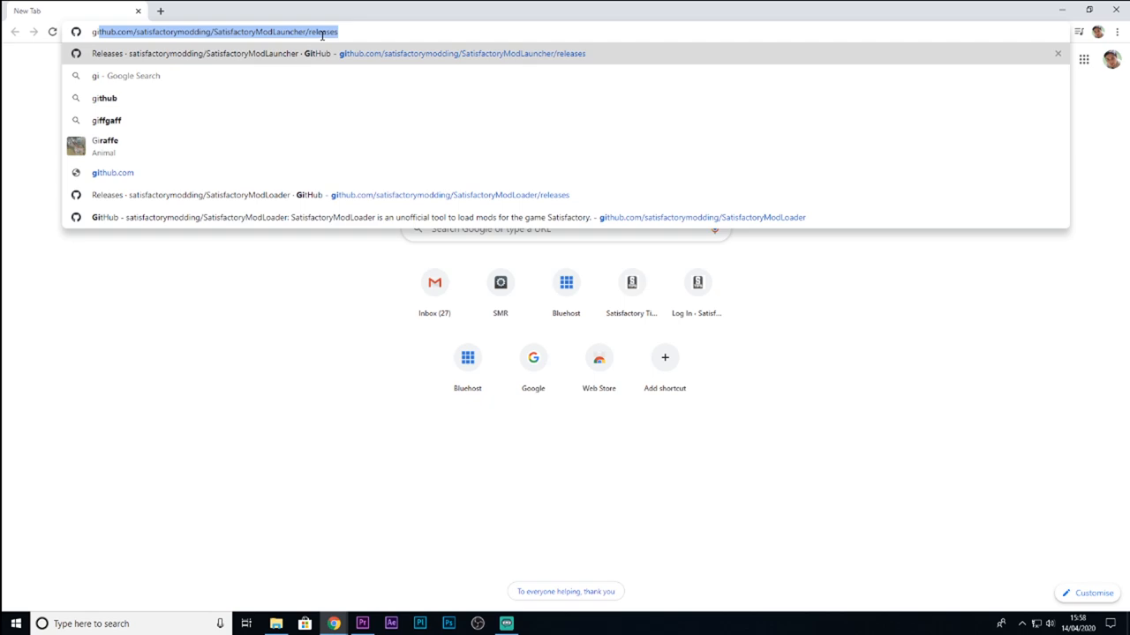
pyautogui.moveTo(271, 42)
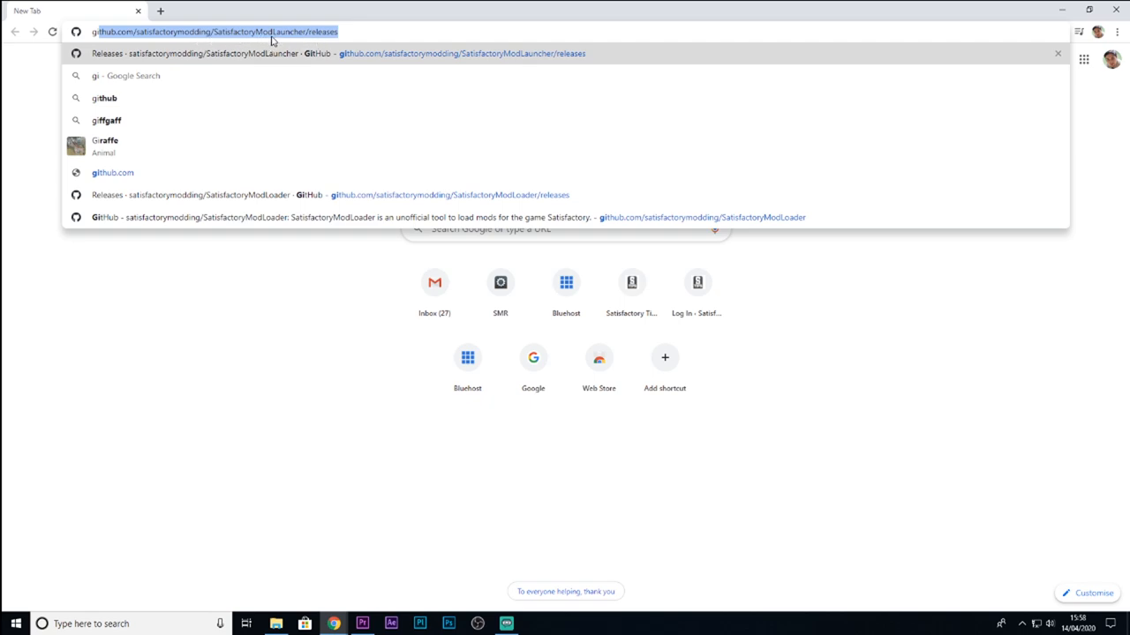
pyautogui.moveTo(311, 55)
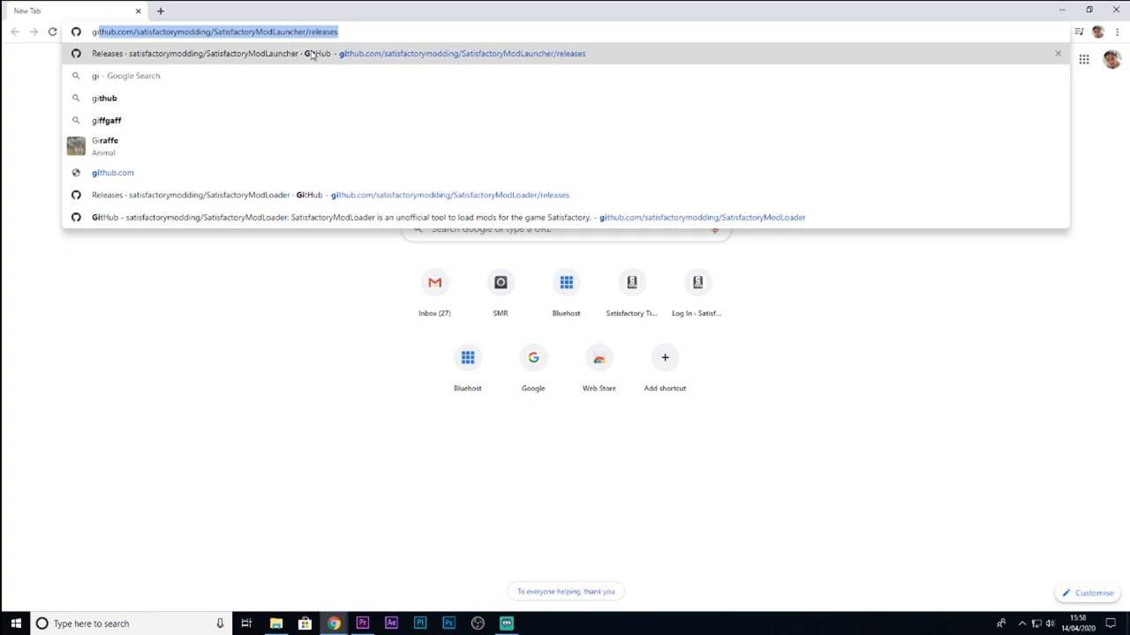
pyautogui.moveTo(257, 324)
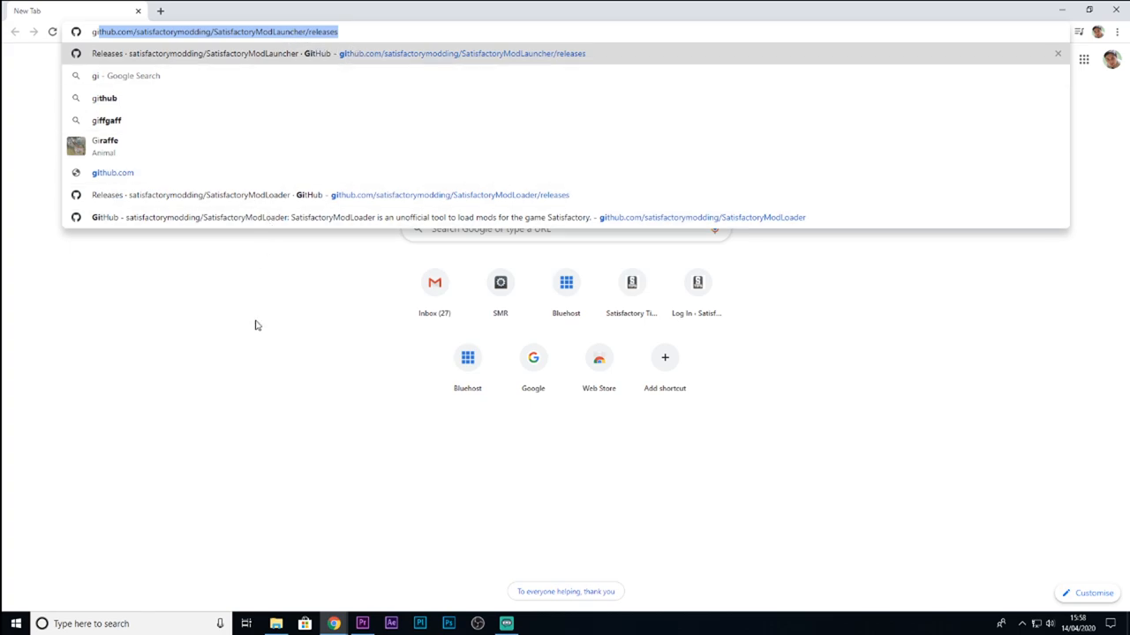
pyautogui.write('ficsit.app')
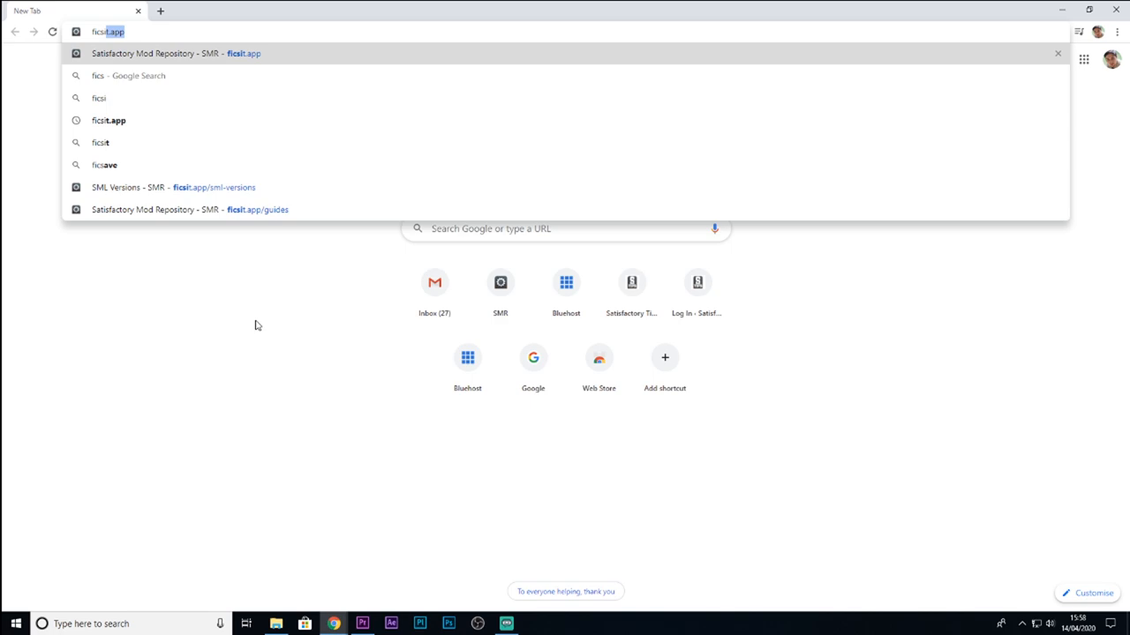
# Load ficsit.app from the suggestion and go to its SML Versions page.
pyautogui.click(175, 53)
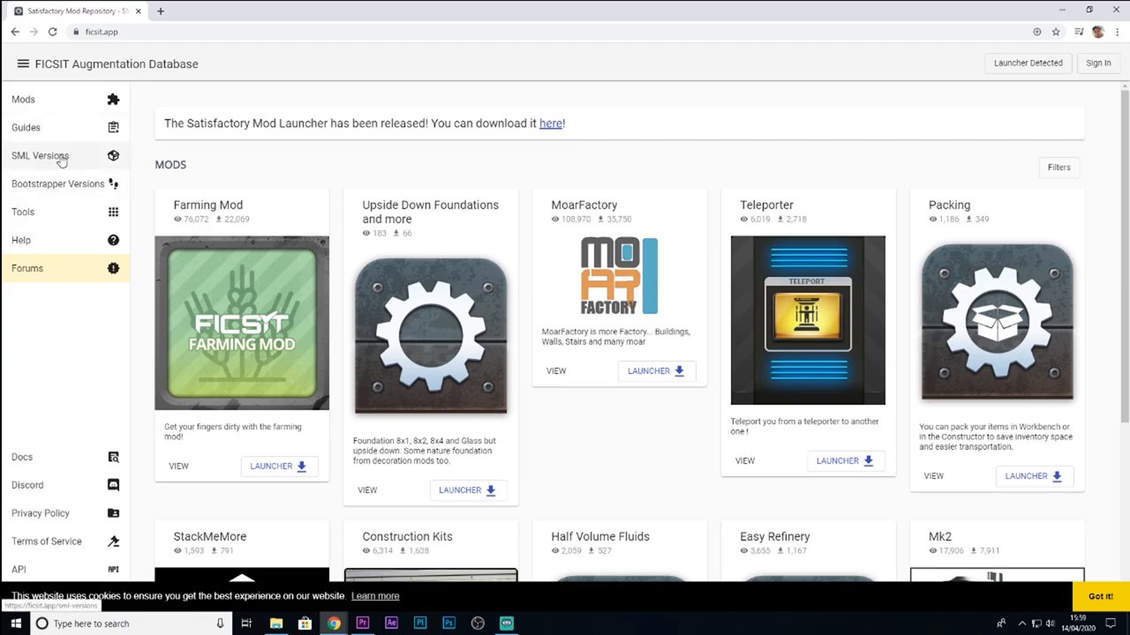
pyautogui.click(39, 156)
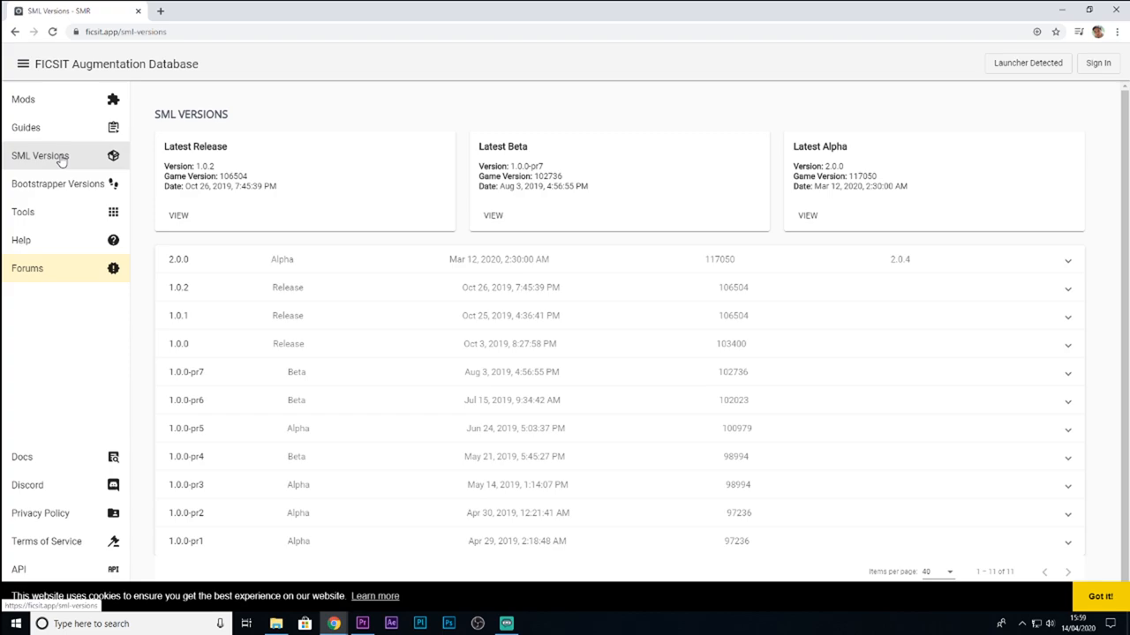
pyautogui.moveTo(196, 270)
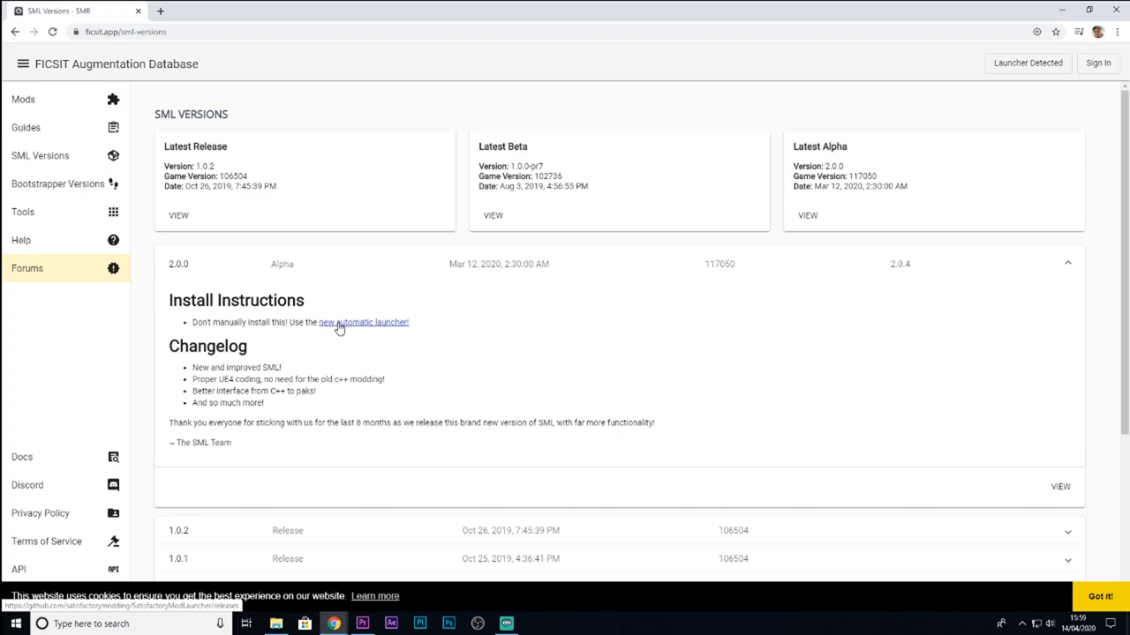
# Go to the launcher's v1.0.5 release assets and download Satisfactory-Mod-Launcher-Setup-1.0.5.exe.
pyautogui.click(363, 322)
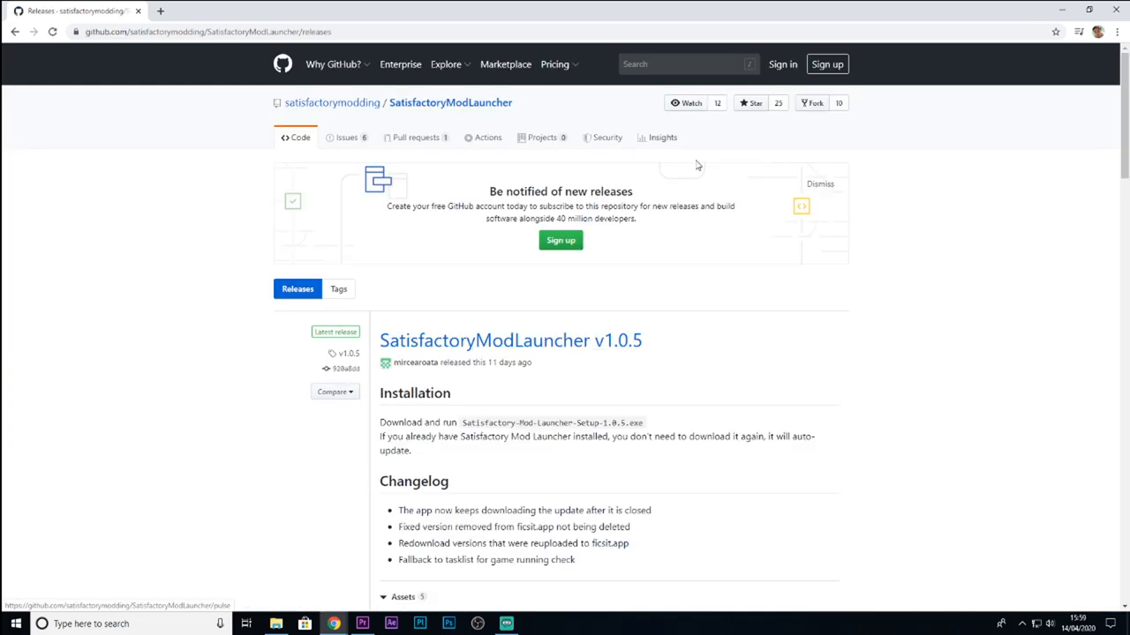
pyautogui.scroll(-3)
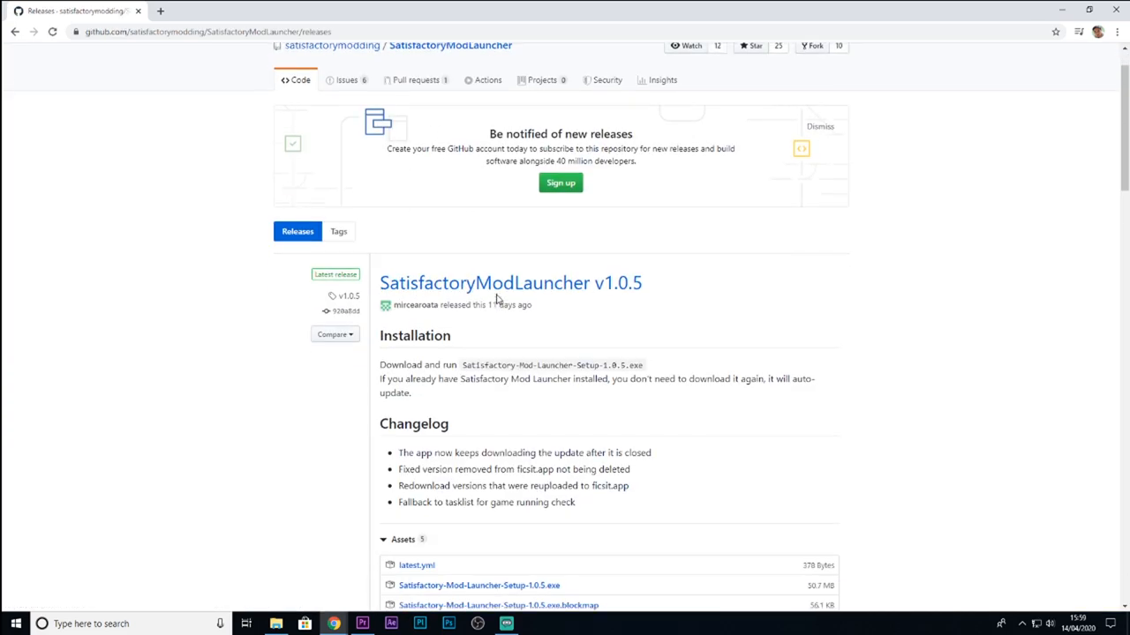
pyautogui.scroll(-3)
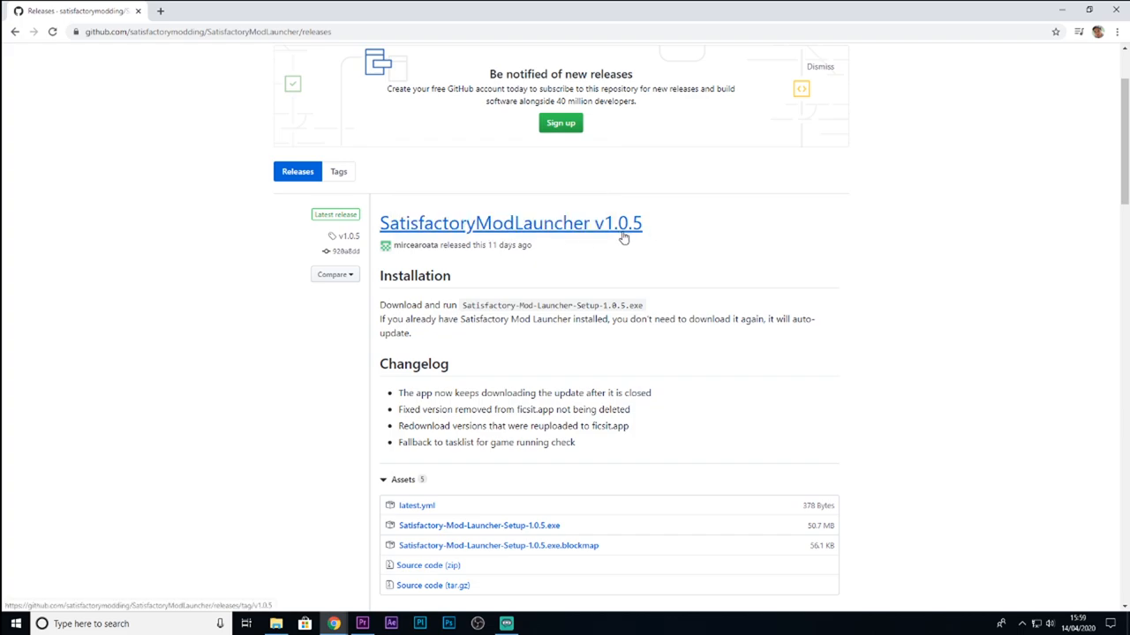
pyautogui.moveTo(633, 240)
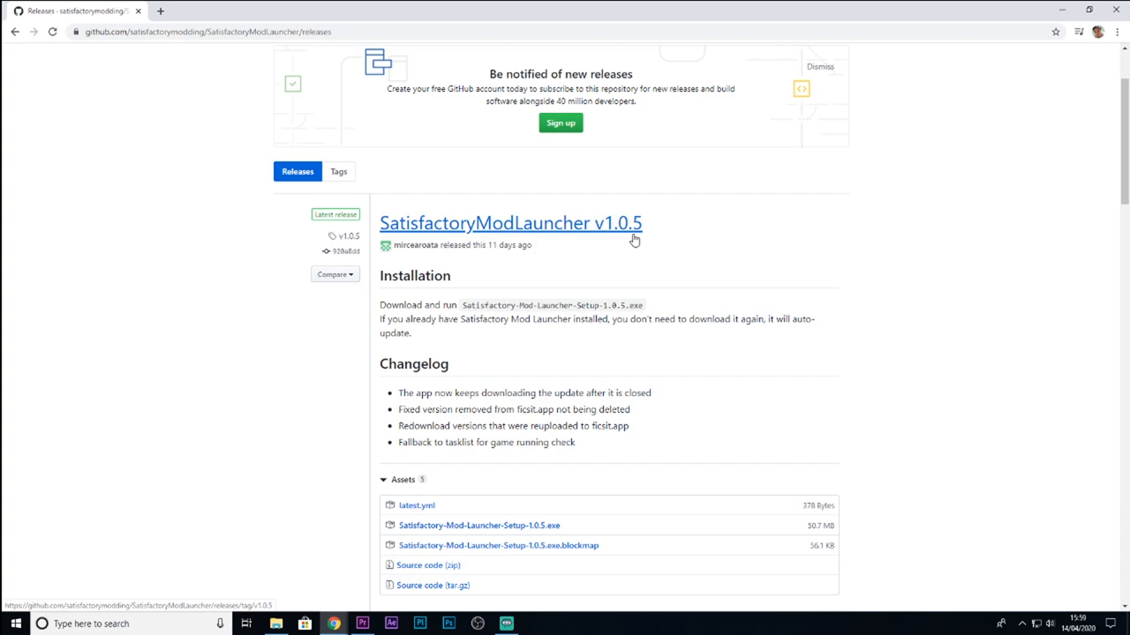
pyautogui.scroll(-3)
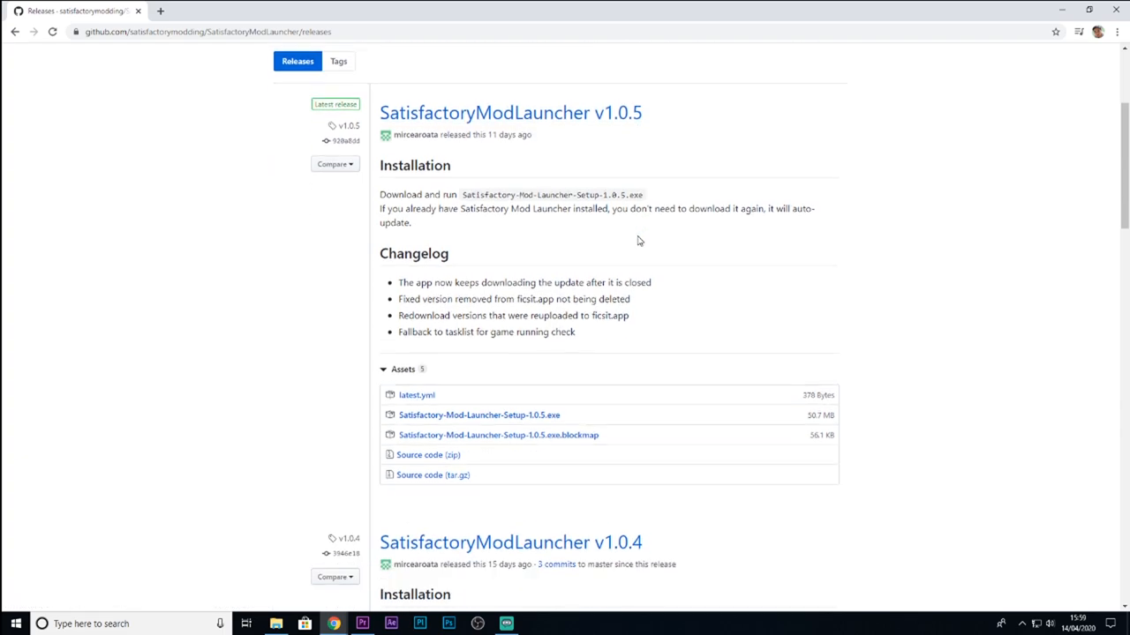
pyautogui.scroll(-3)
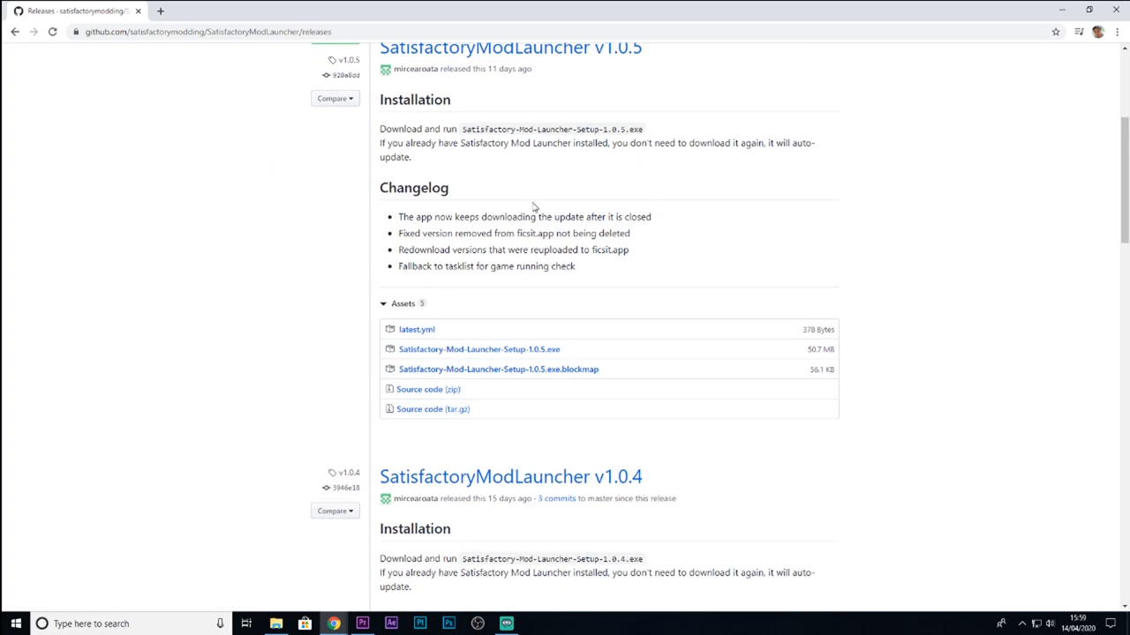
pyautogui.scroll(3)
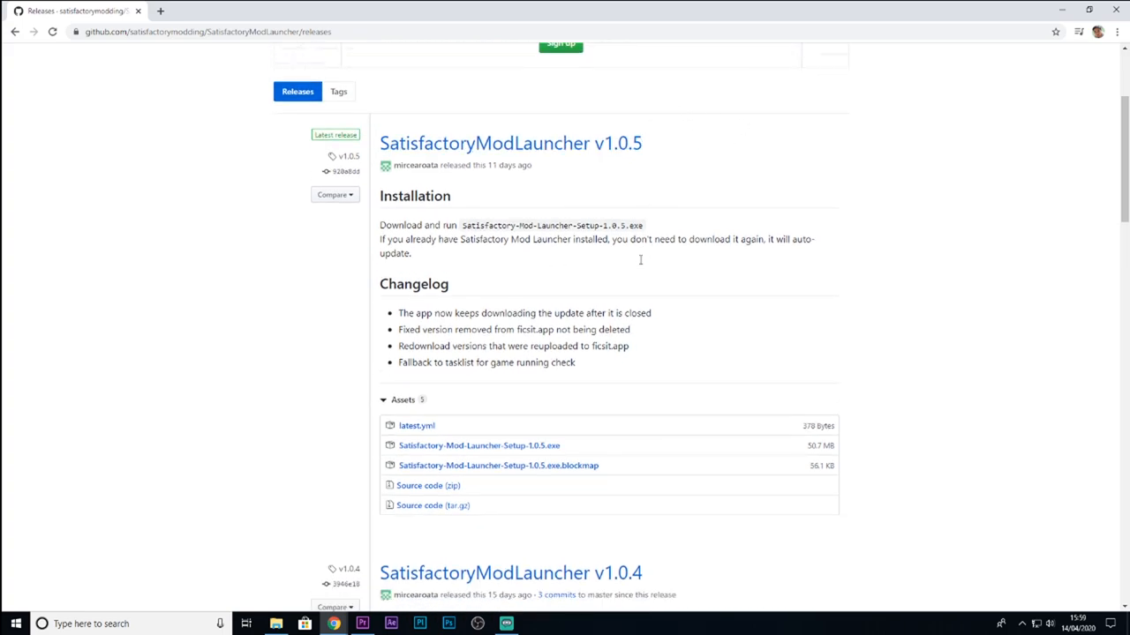
pyautogui.scroll(-3)
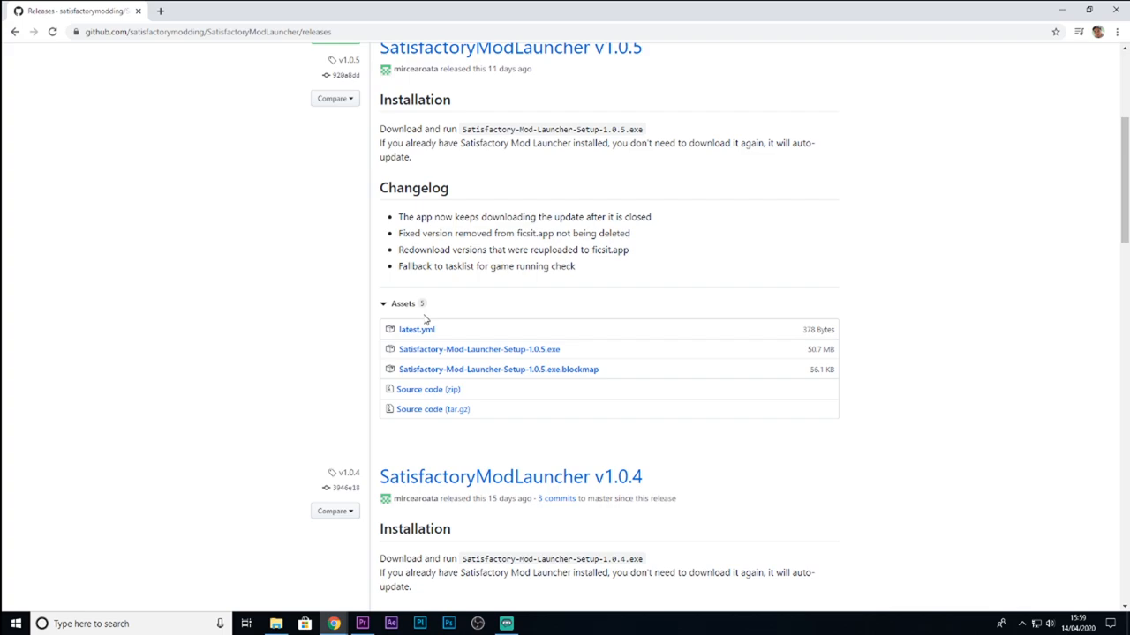
pyautogui.moveTo(530, 352)
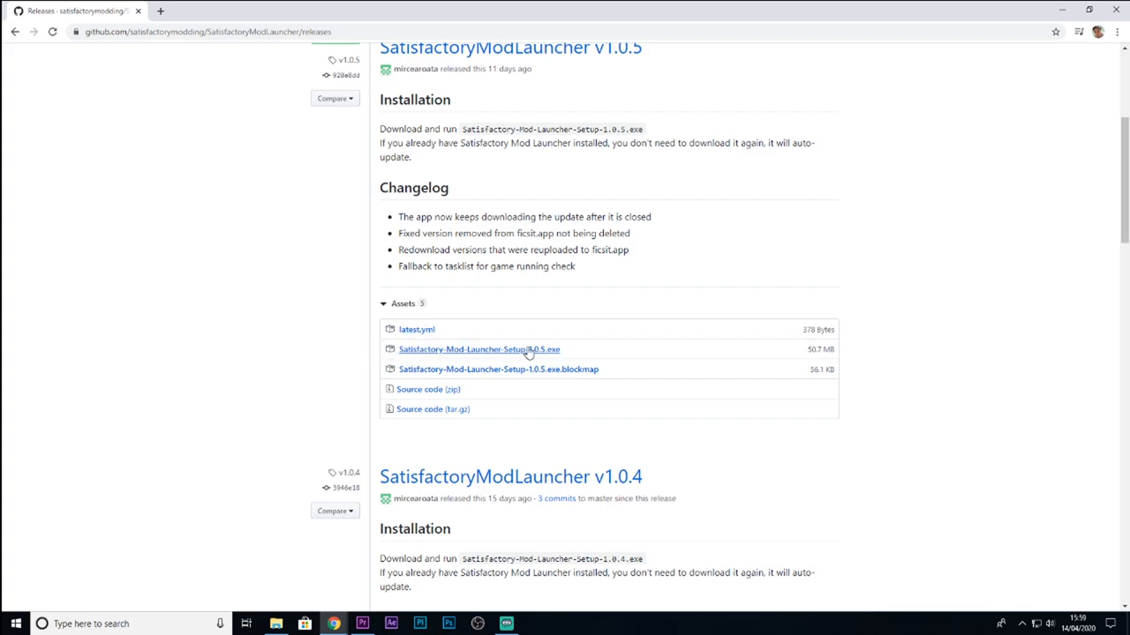
pyautogui.click(478, 349)
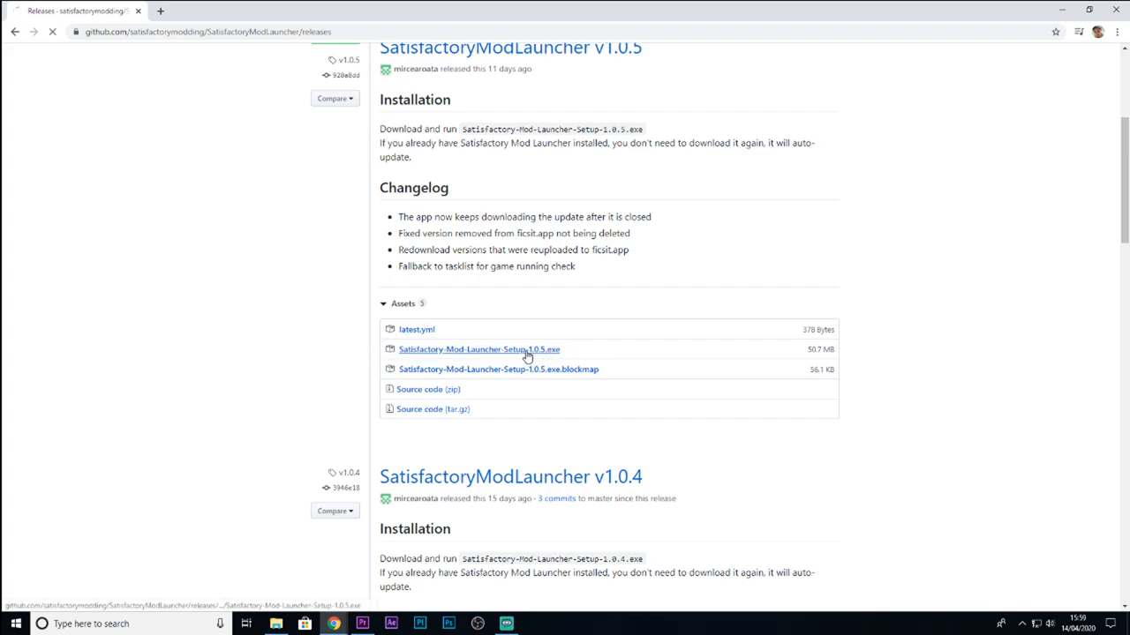
# Run Satisfactory-Mod-Launcher-Setup-1.0.5 from Downloads, allowing the unverified publisher.
pyautogui.click(479, 349)
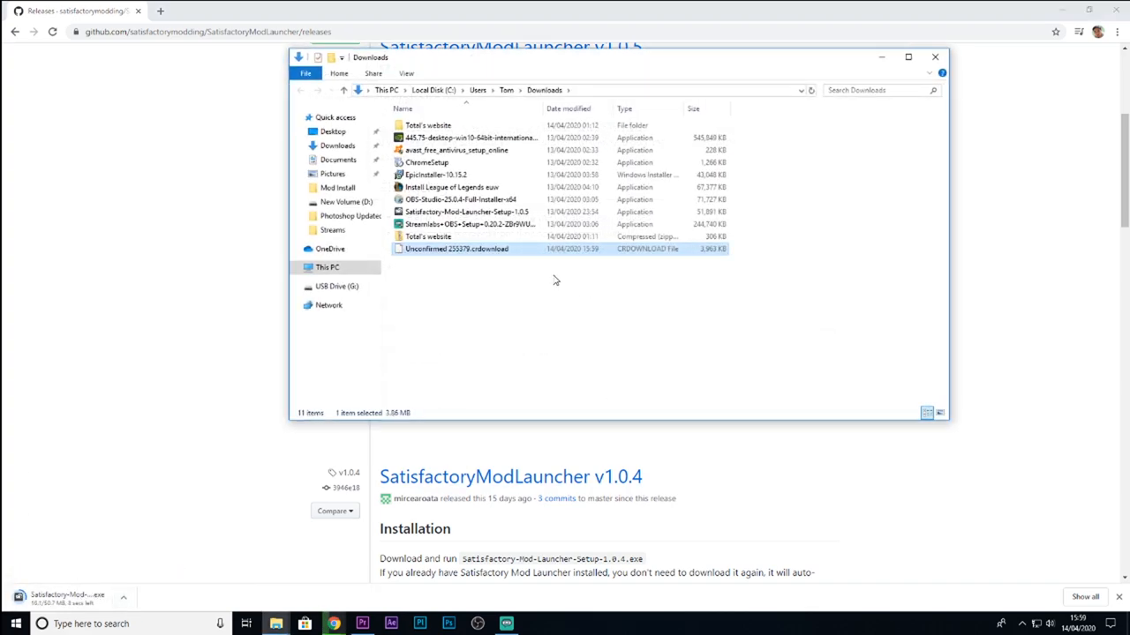
pyautogui.moveTo(456, 248)
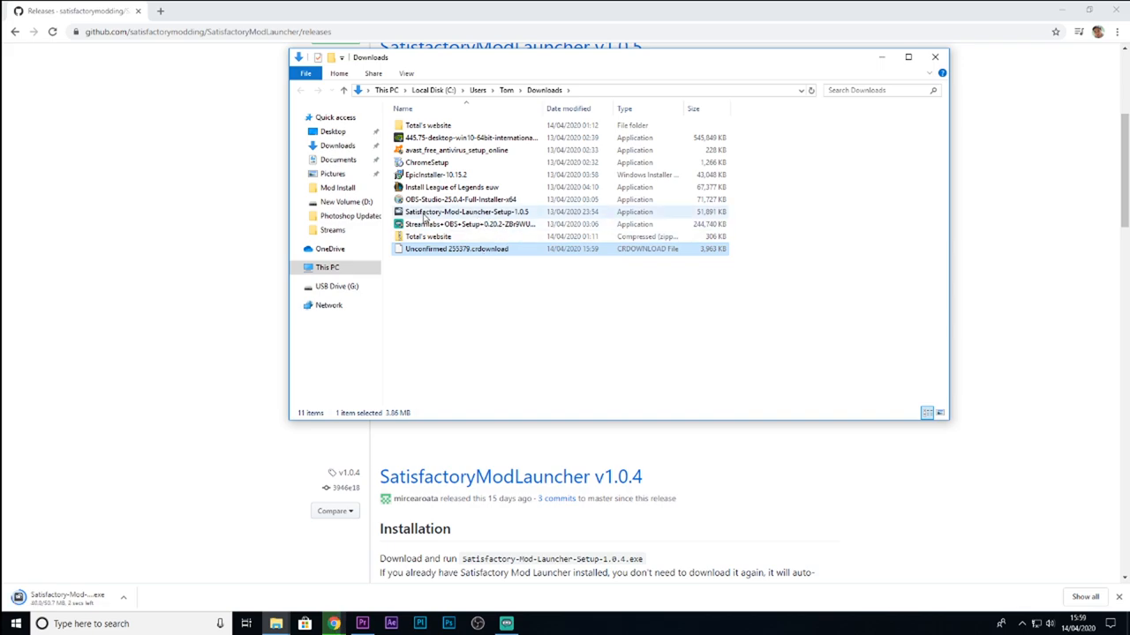
pyautogui.moveTo(495, 305)
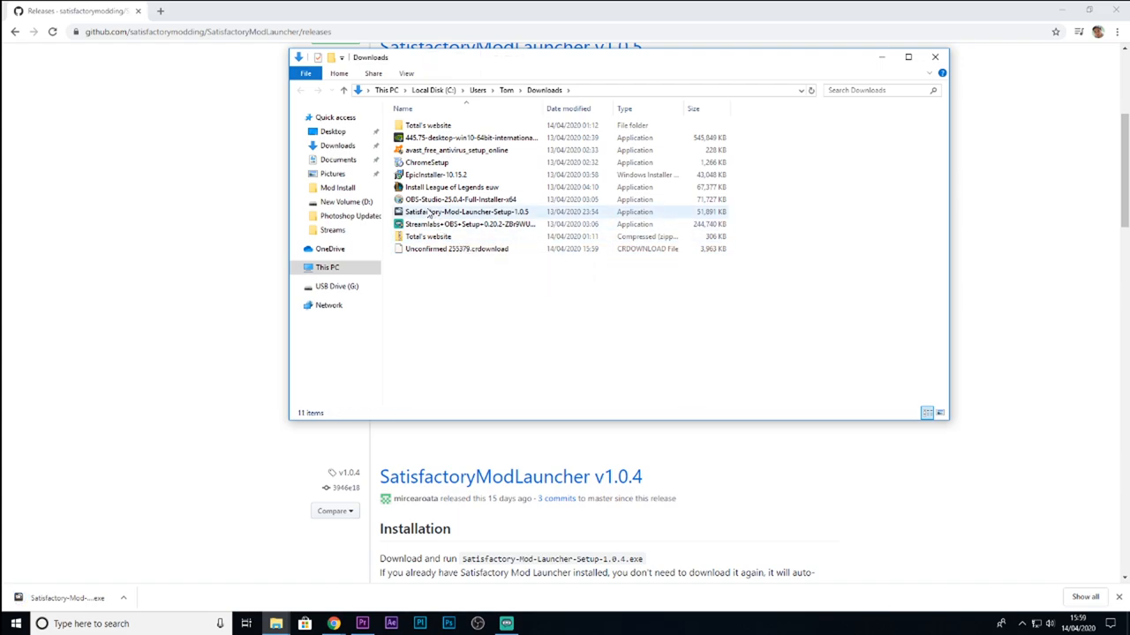
pyautogui.doubleClick(466, 212)
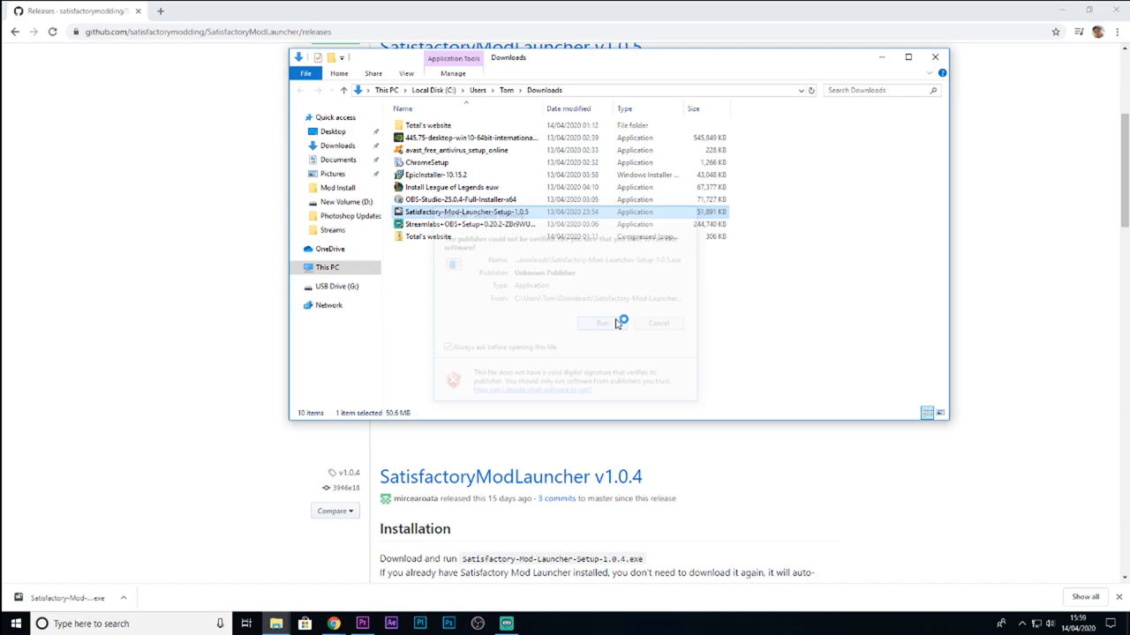
pyautogui.click(600, 322)
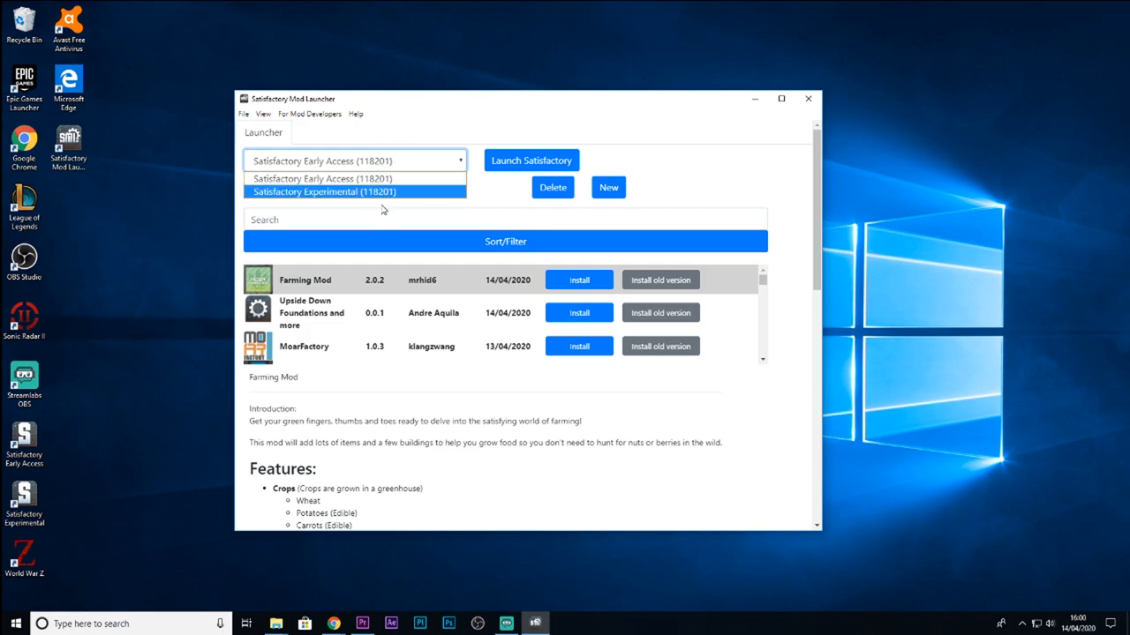
pyautogui.moveTo(353, 179)
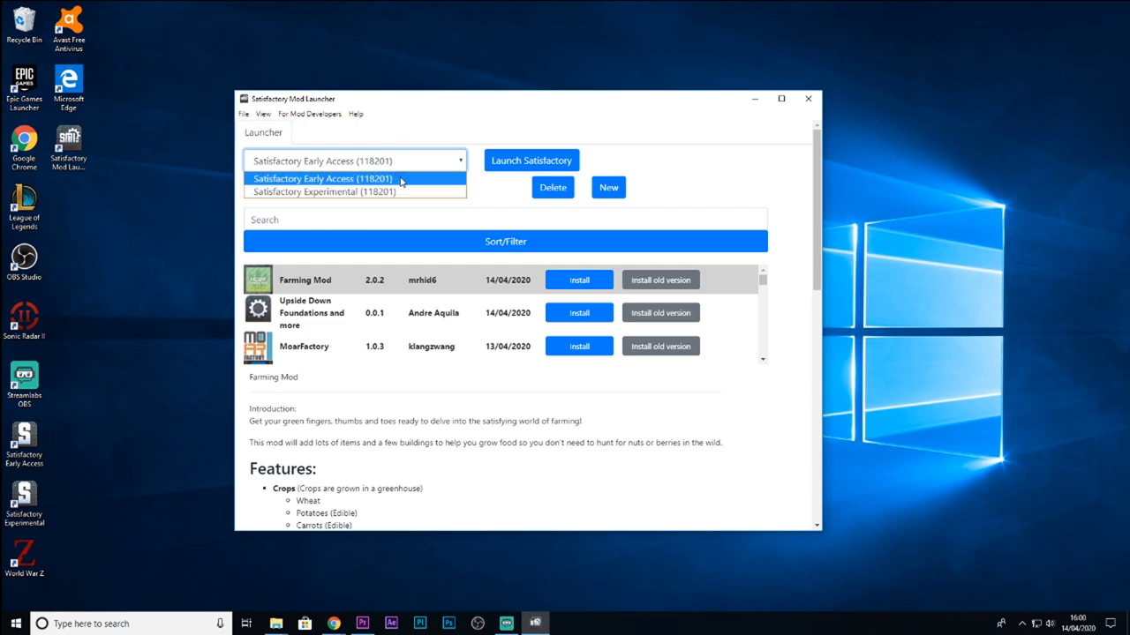
pyautogui.moveTo(355, 191)
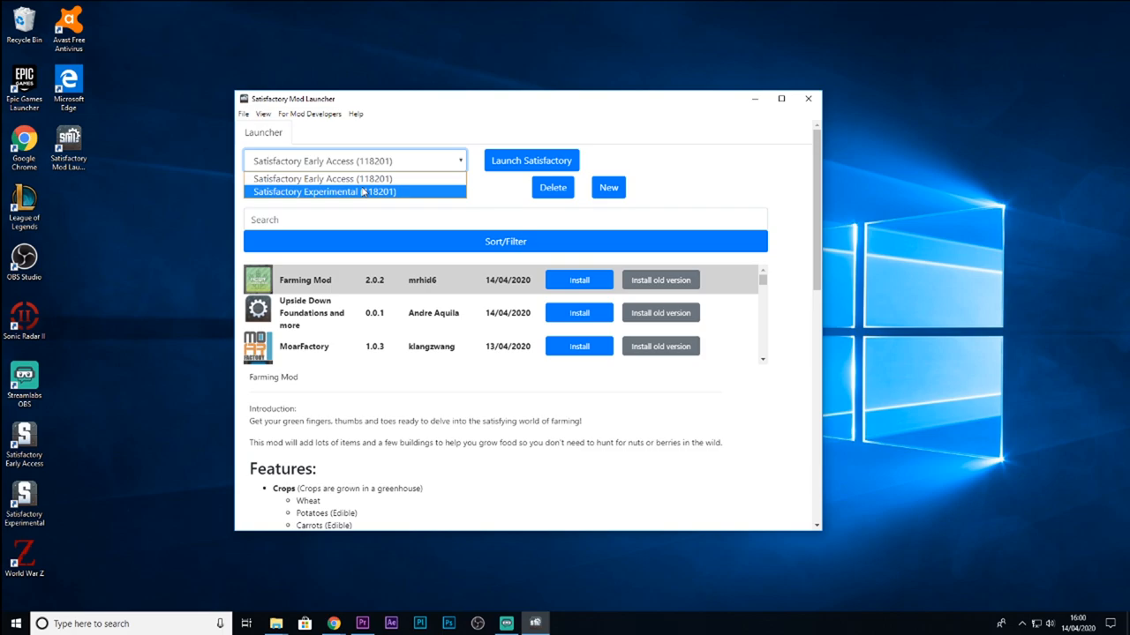
# Select Satisfactory Early Access (118201) as the managed install, with the modded config.
pyautogui.click(355, 160)
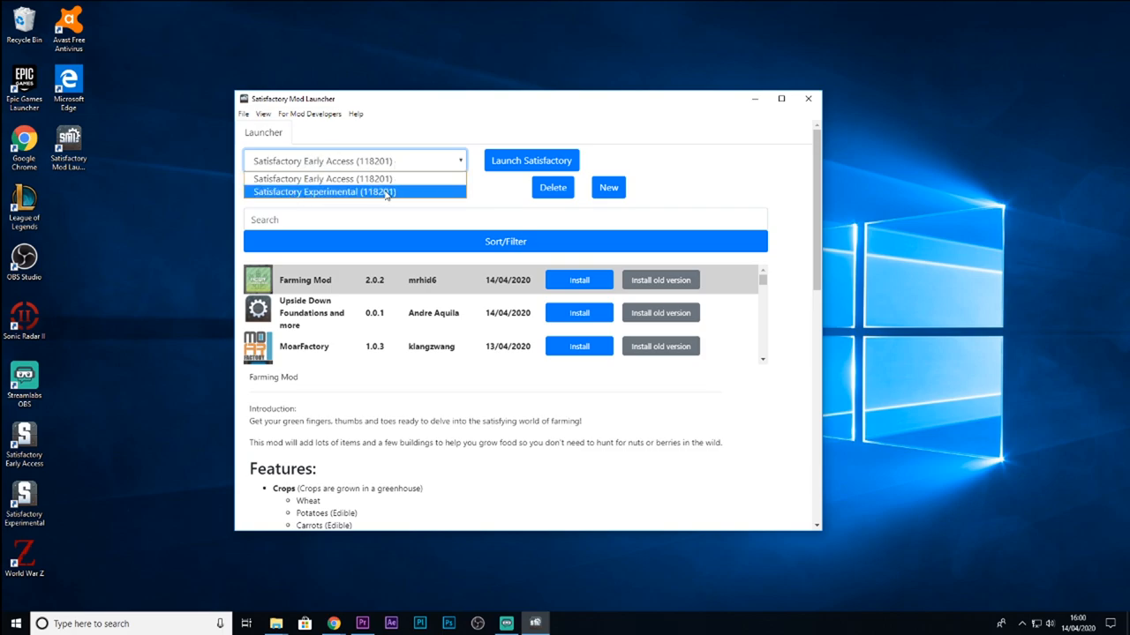
pyautogui.moveTo(364, 207)
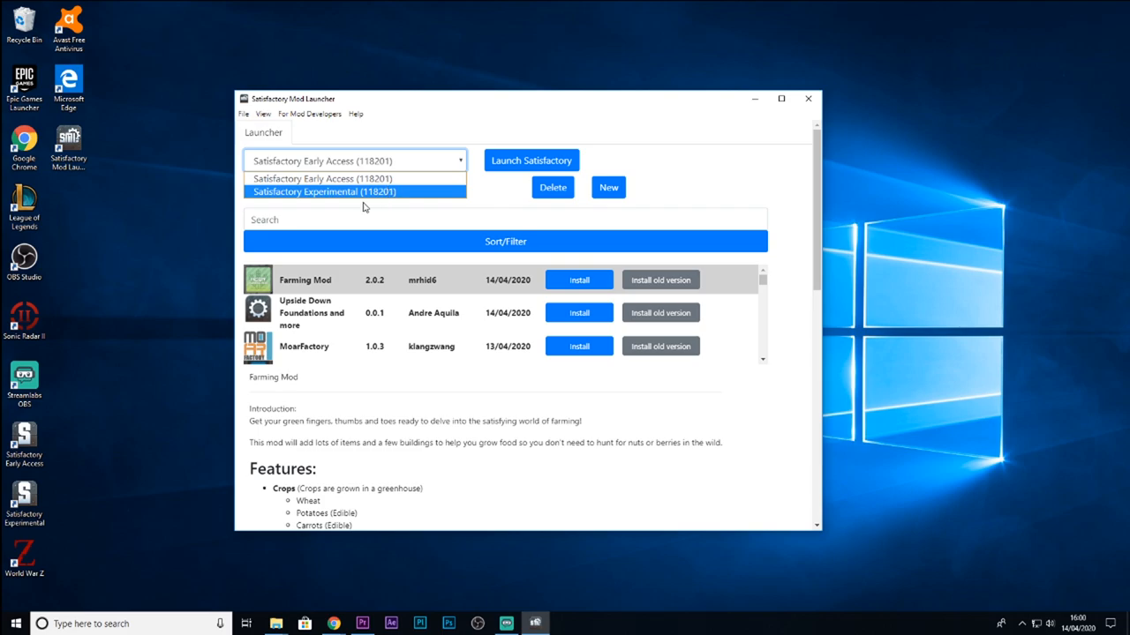
pyautogui.moveTo(381, 207)
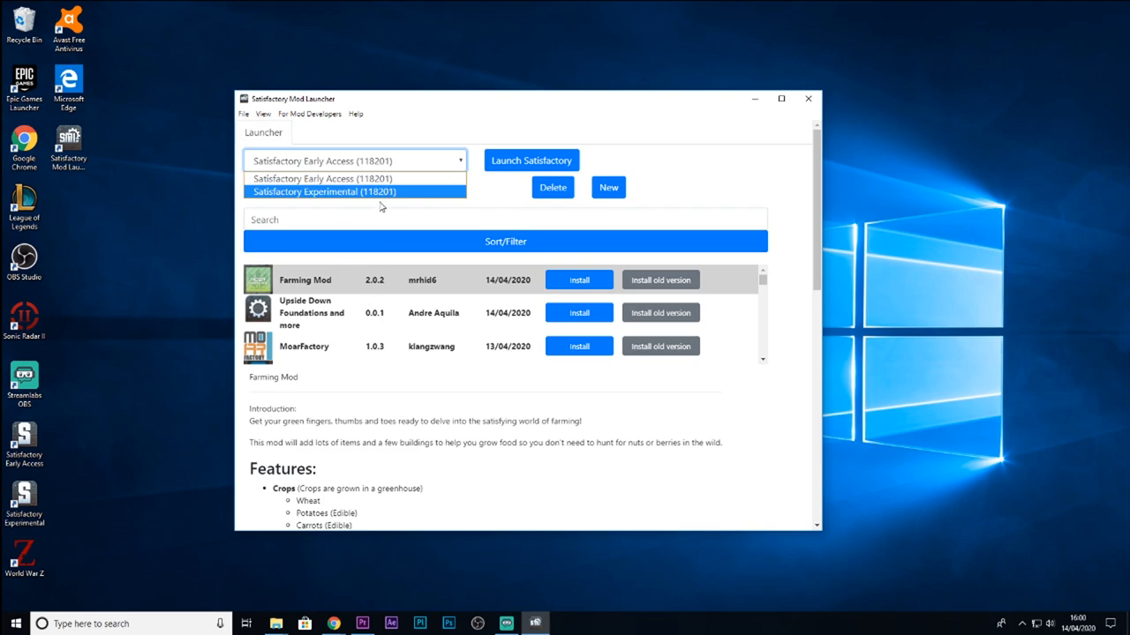
pyautogui.click(322, 178)
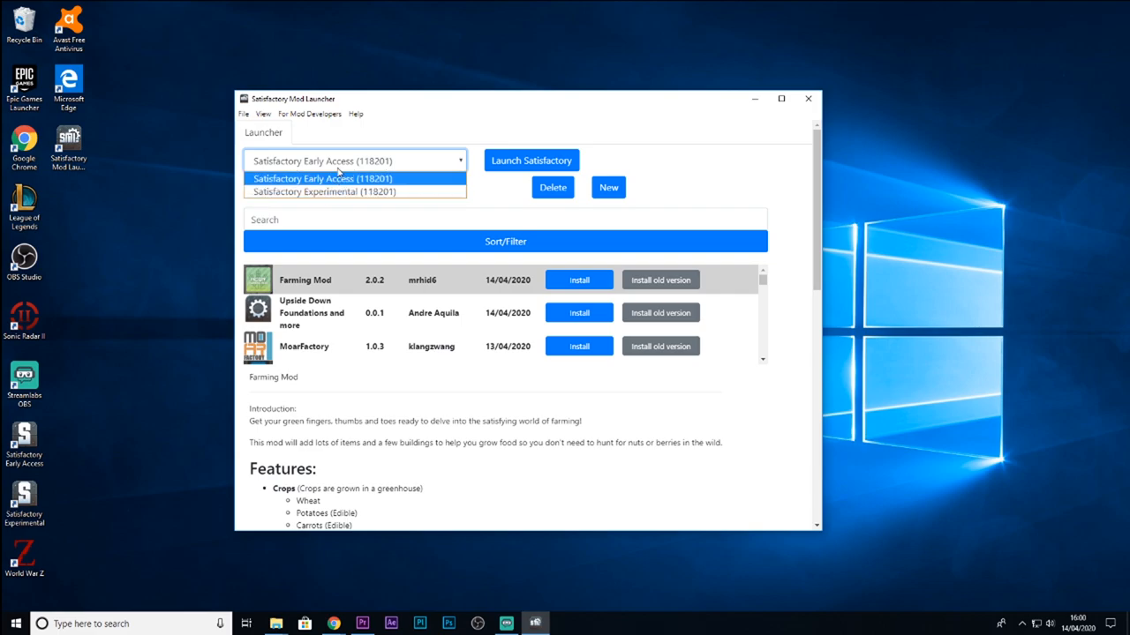
pyautogui.click(322, 178)
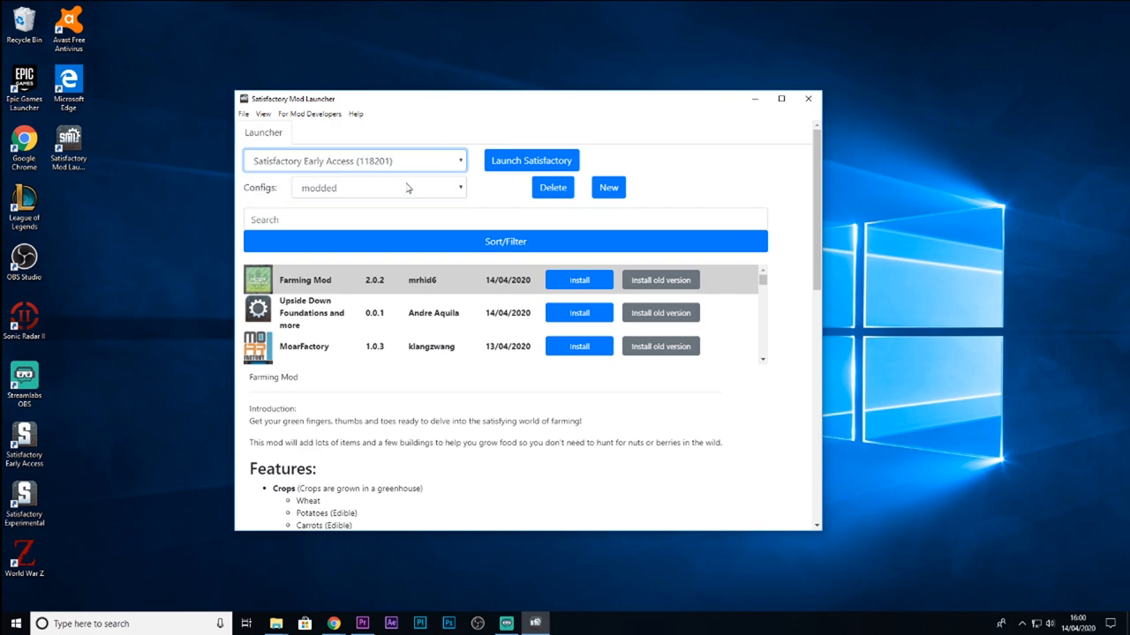
pyautogui.click(459, 188)
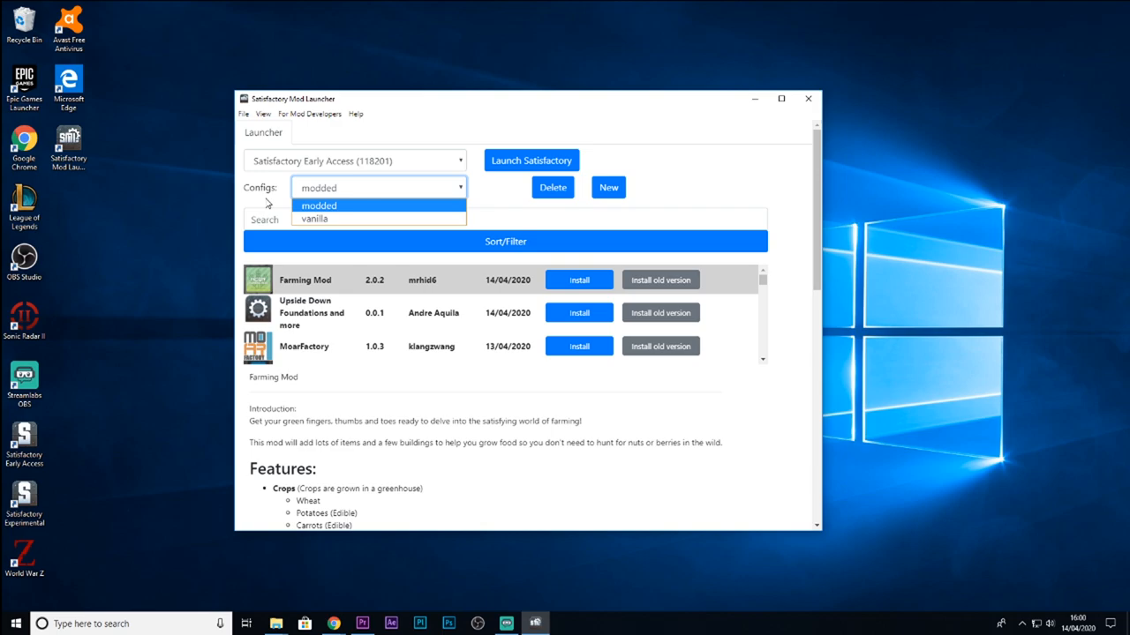
pyautogui.moveTo(335, 216)
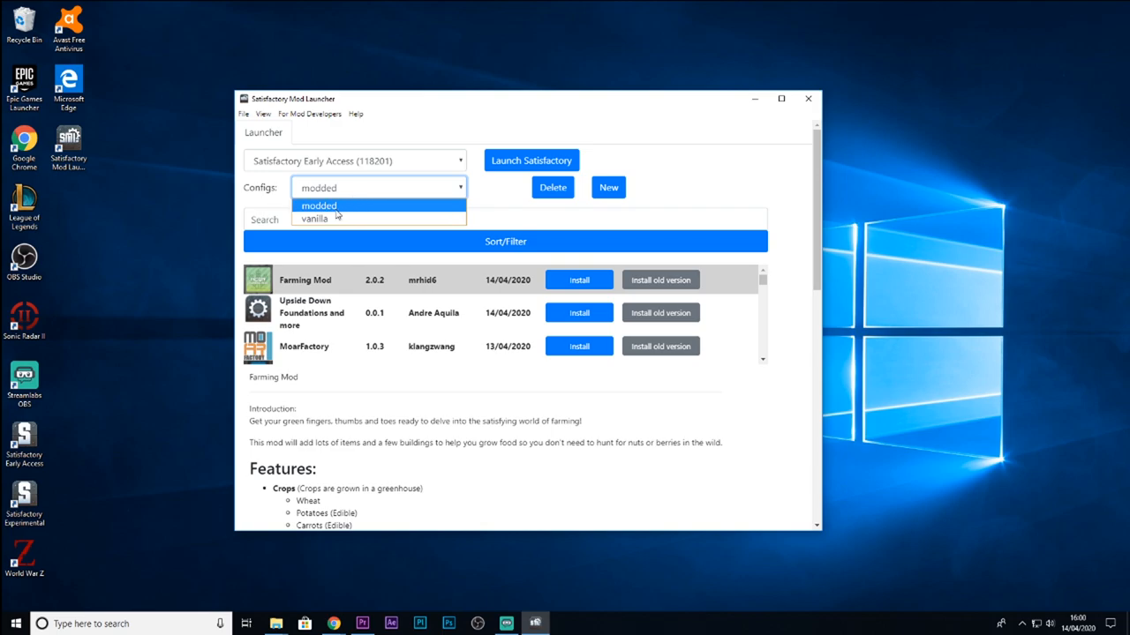
pyautogui.click(314, 218)
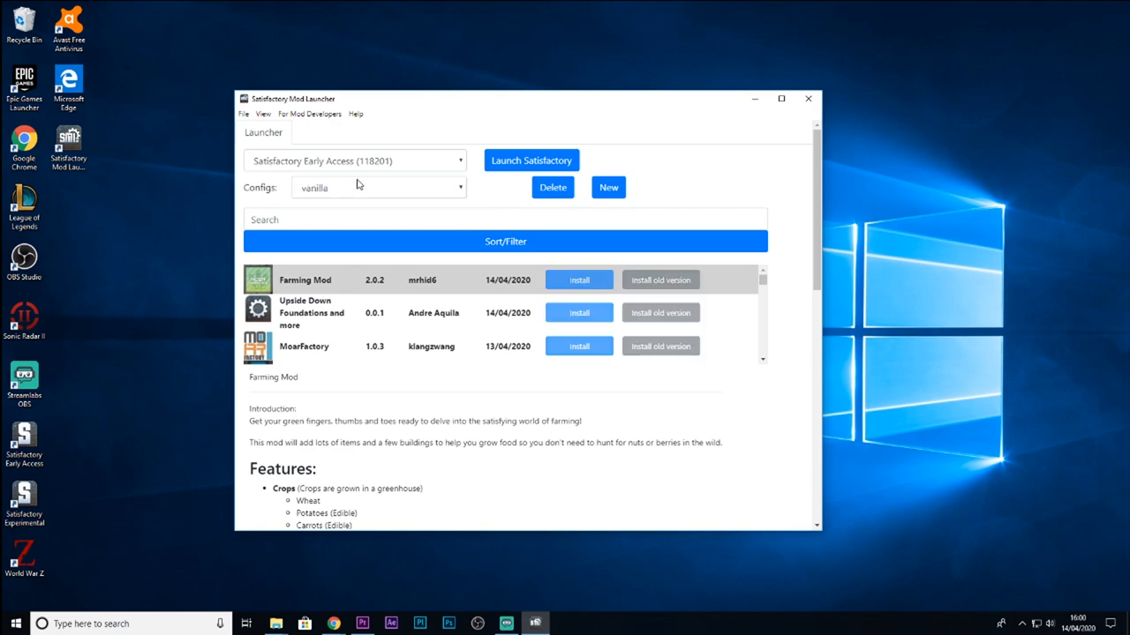
pyautogui.click(378, 187)
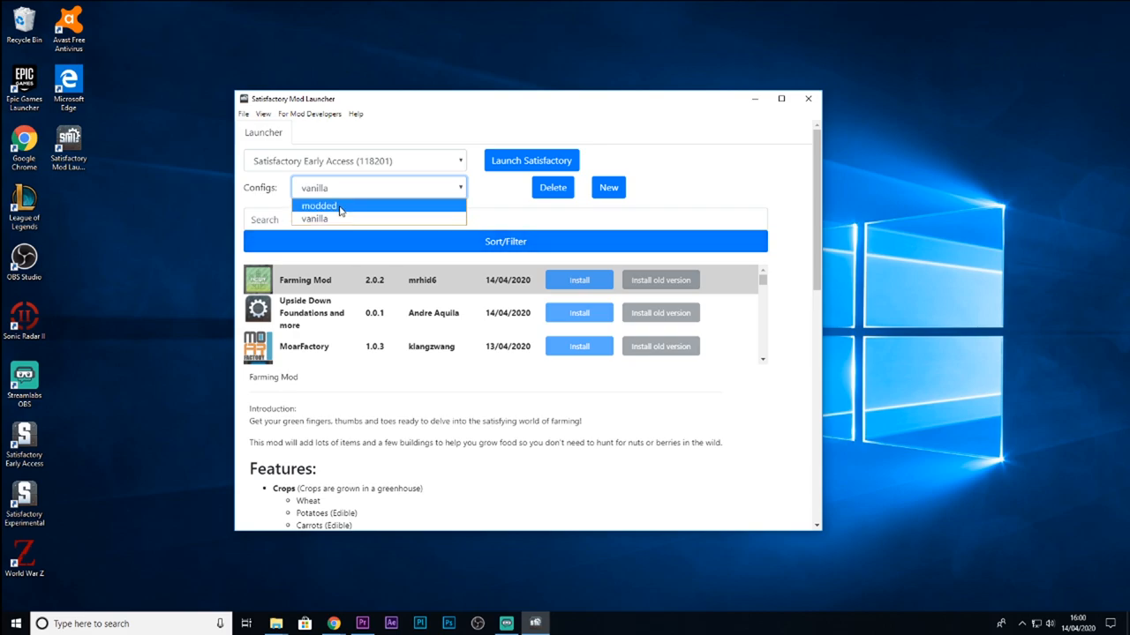
pyautogui.moveTo(315, 219)
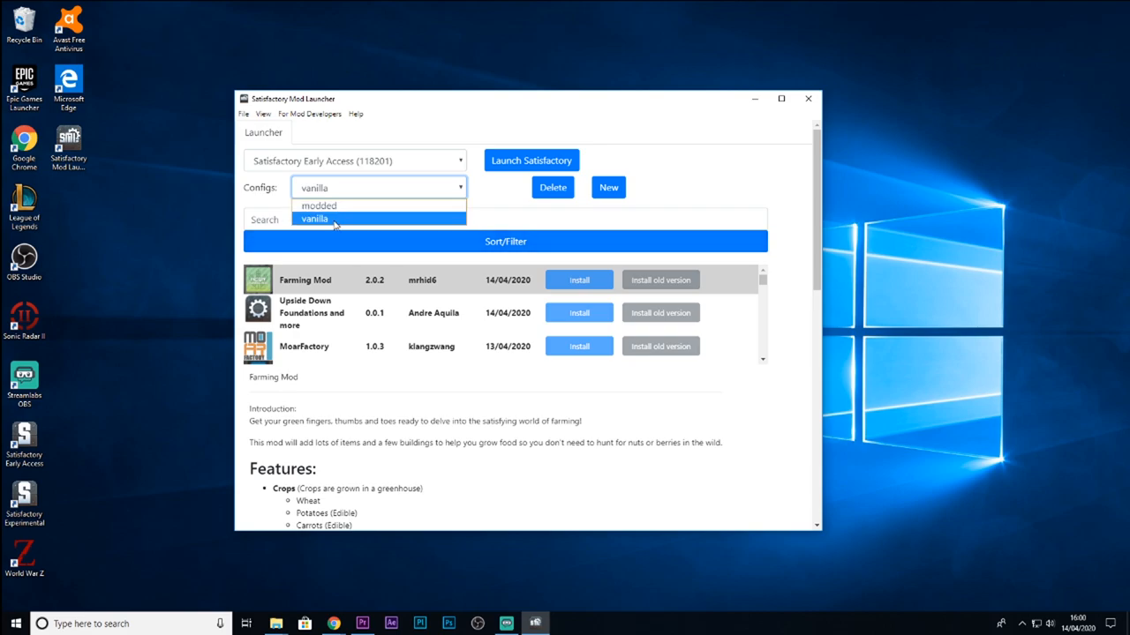
pyautogui.moveTo(383, 243)
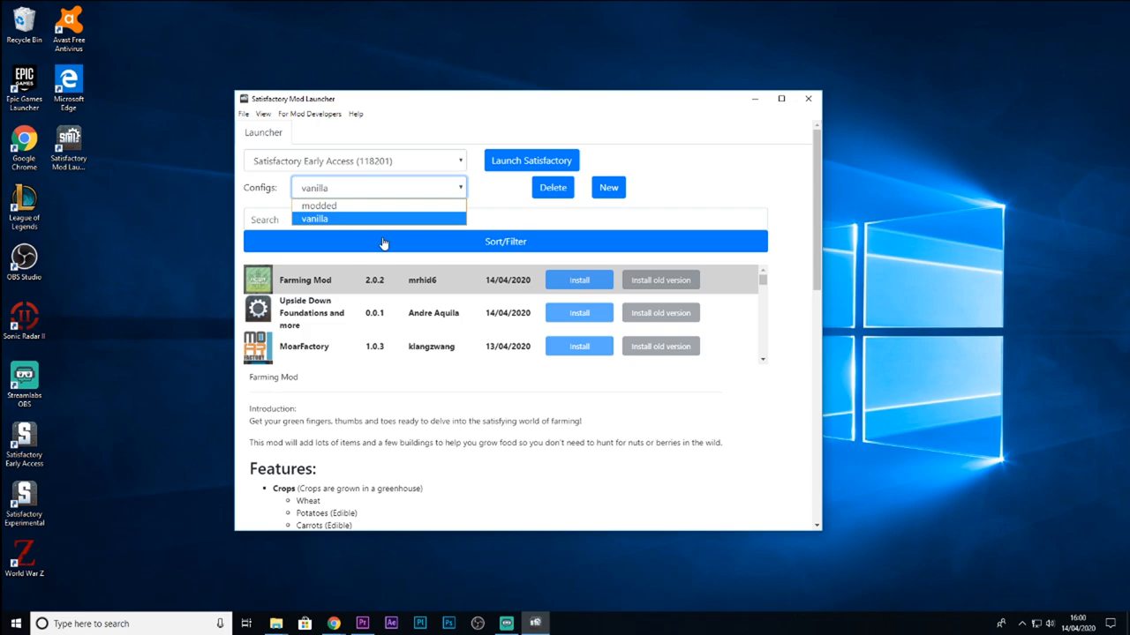
pyautogui.moveTo(317, 205)
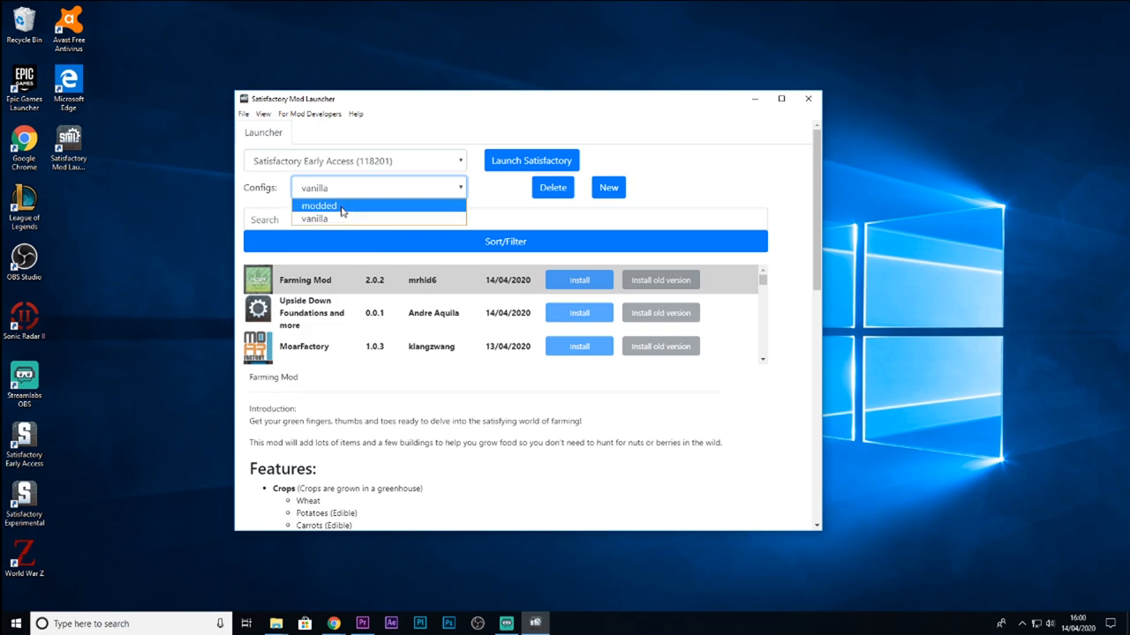
pyautogui.click(319, 205)
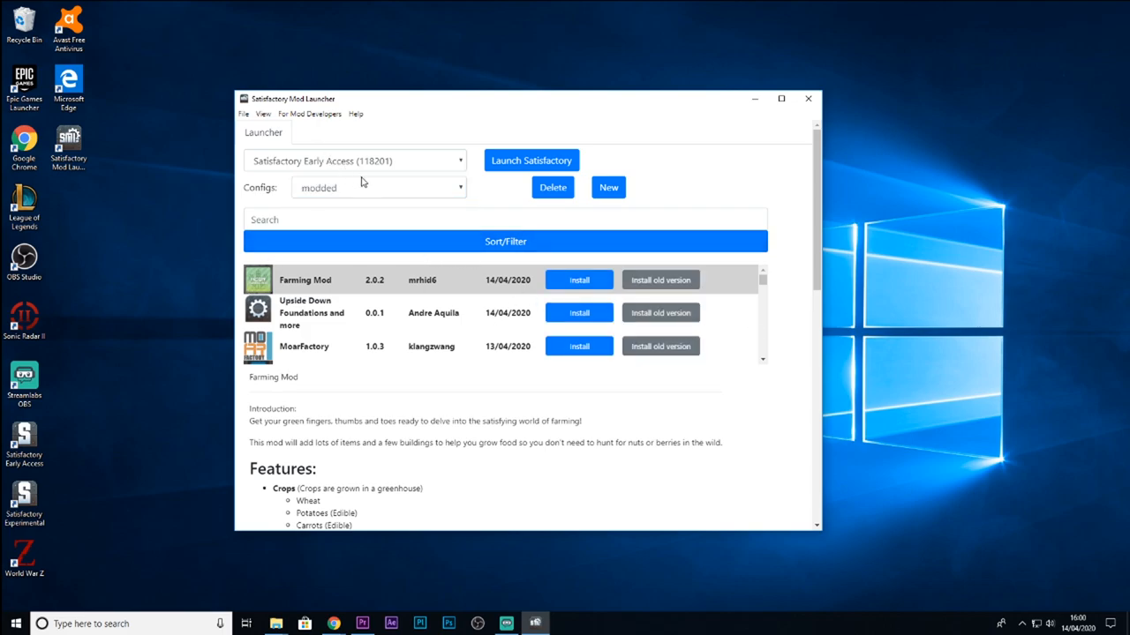
pyautogui.click(378, 187)
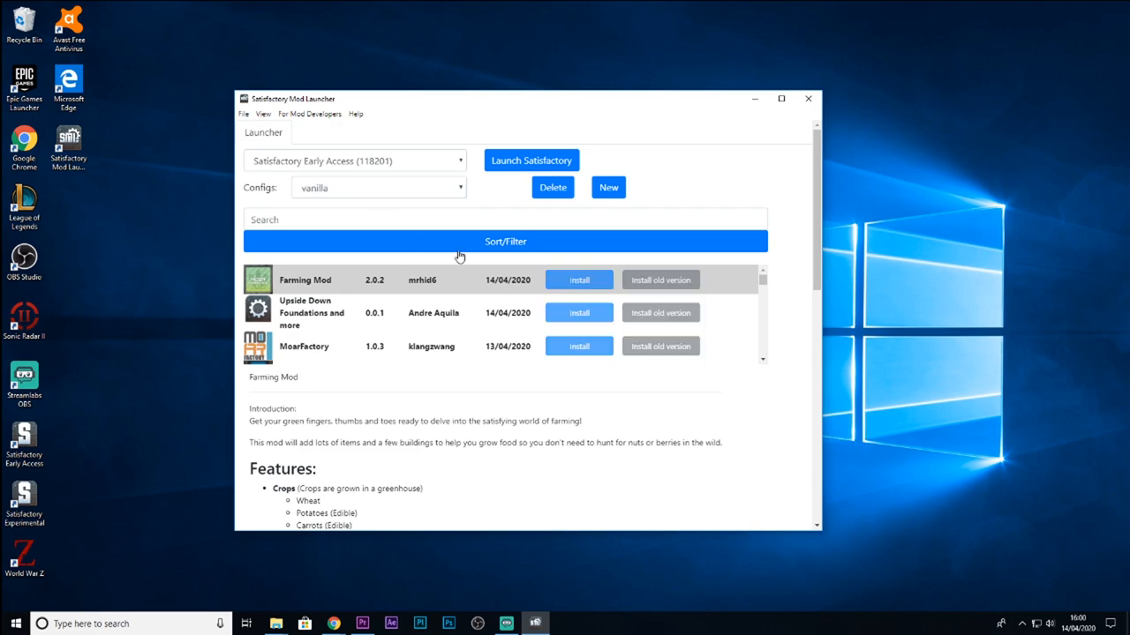
pyautogui.moveTo(445, 198)
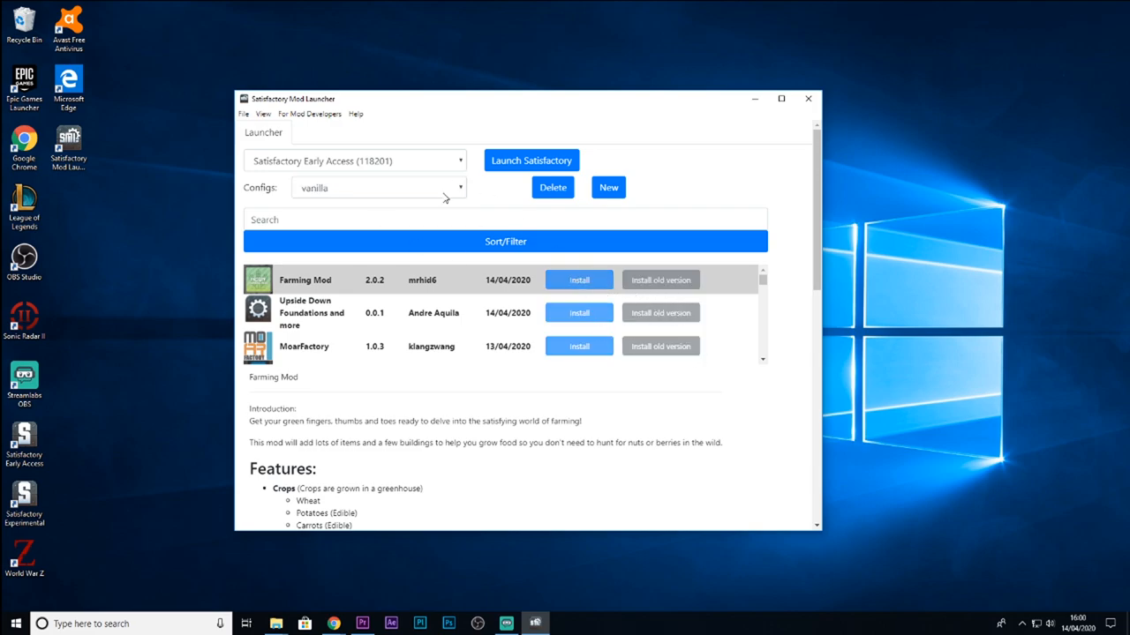
pyautogui.click(378, 187)
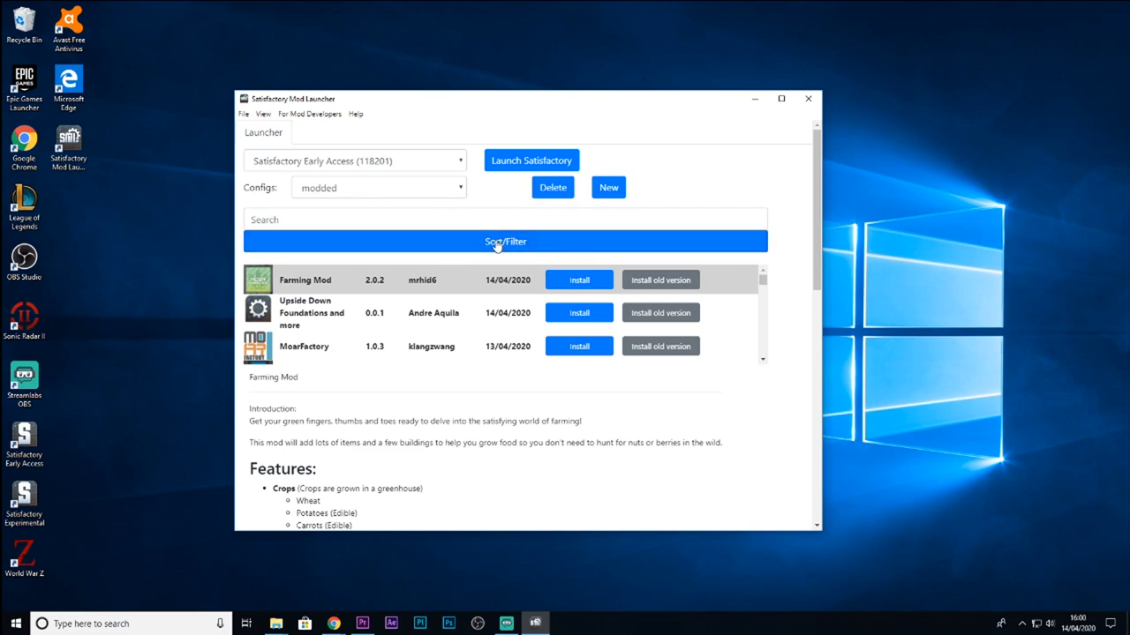
pyautogui.scroll(-3)
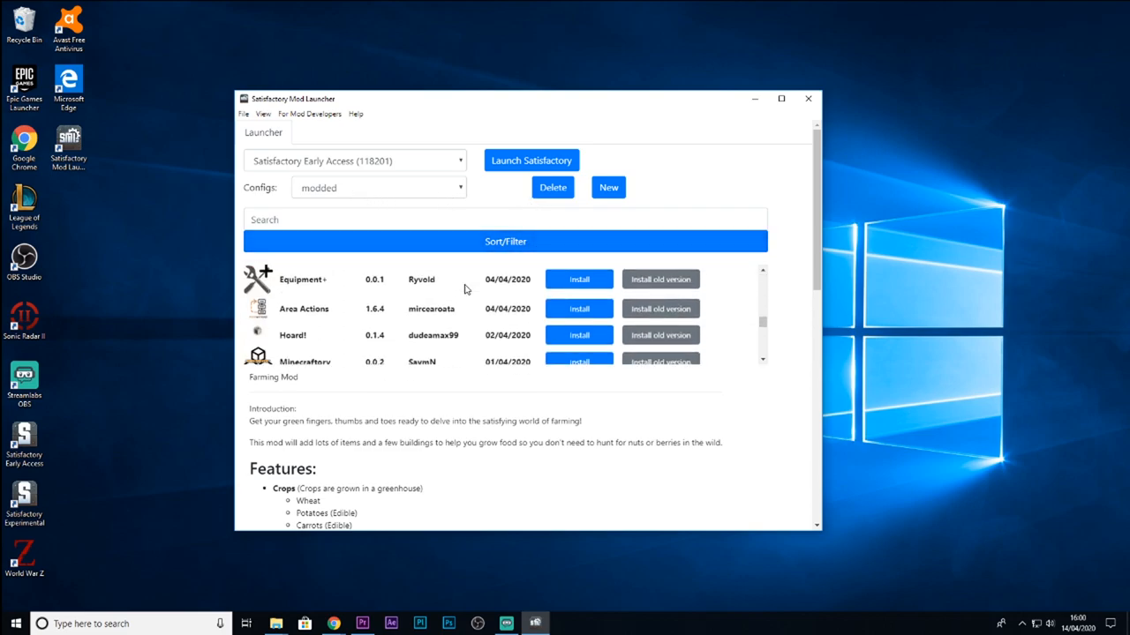
pyautogui.scroll(-3)
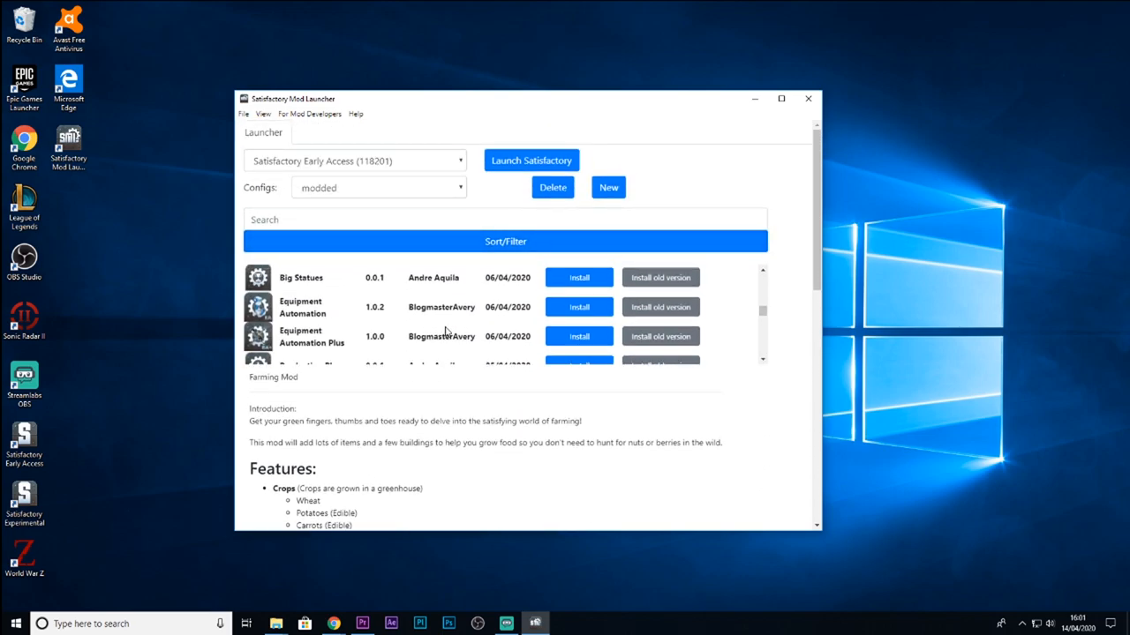
pyautogui.scroll(-3)
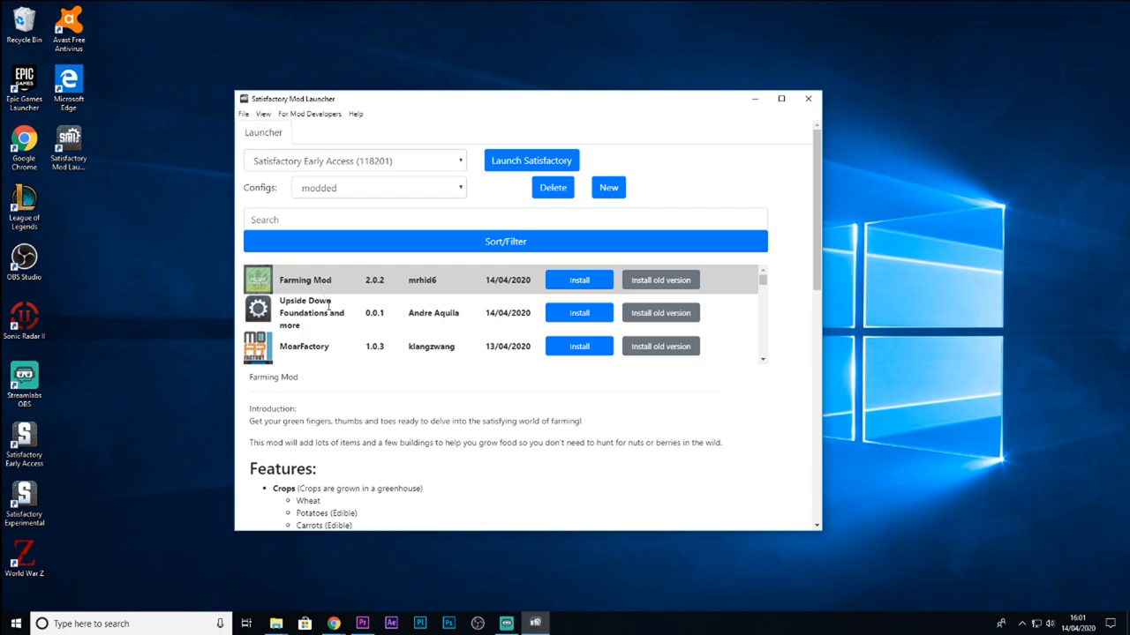
pyautogui.moveTo(481, 286)
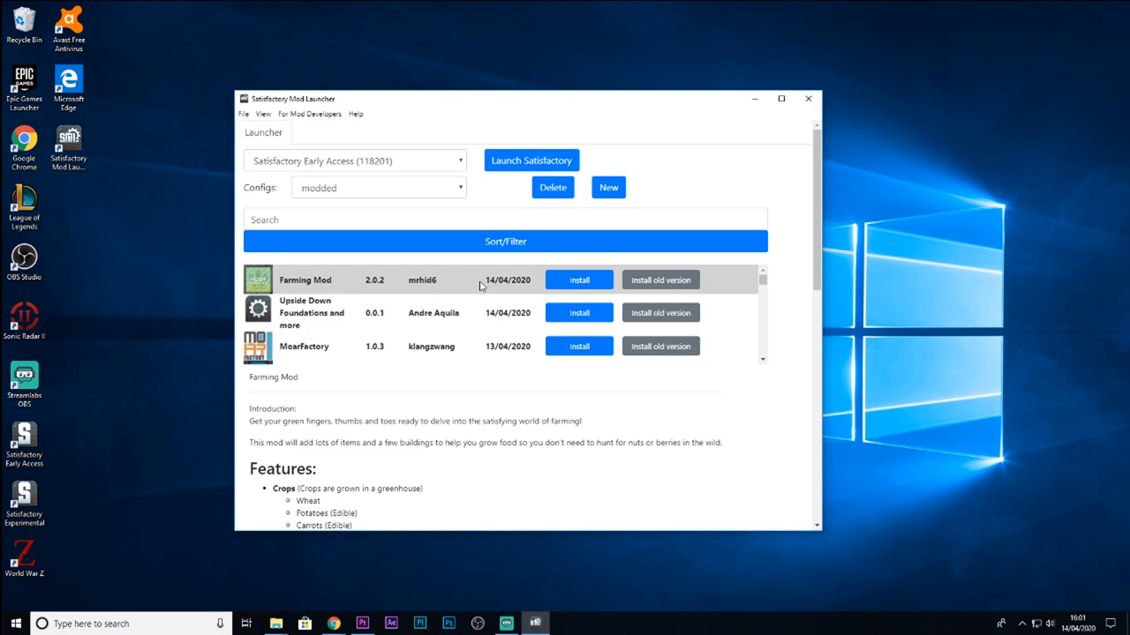
pyautogui.moveTo(506, 310)
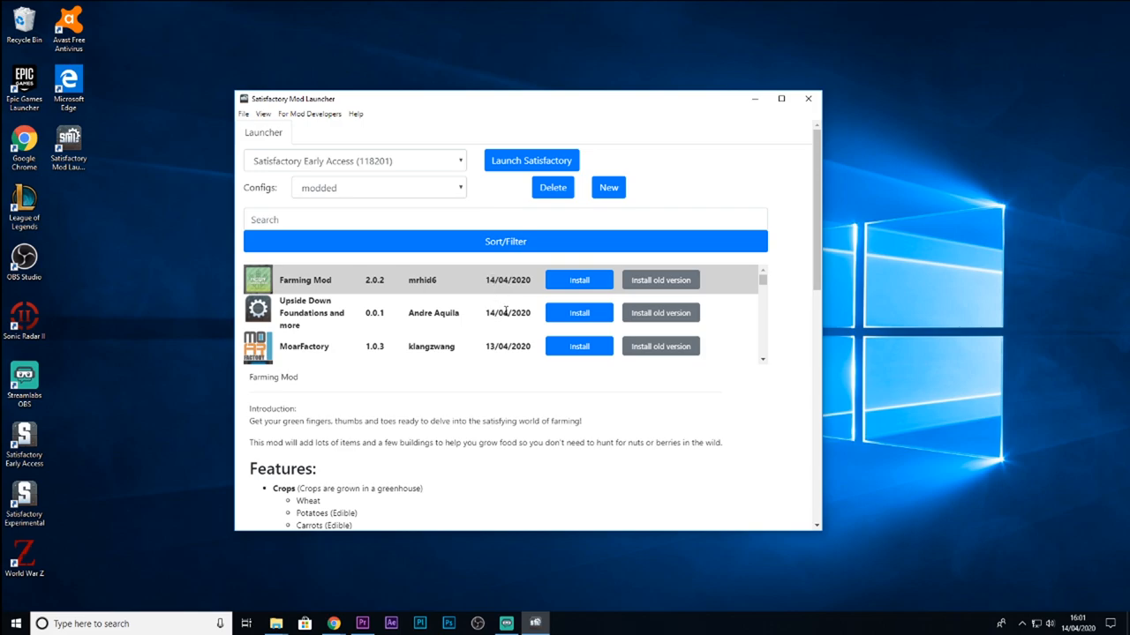
pyautogui.moveTo(271, 284)
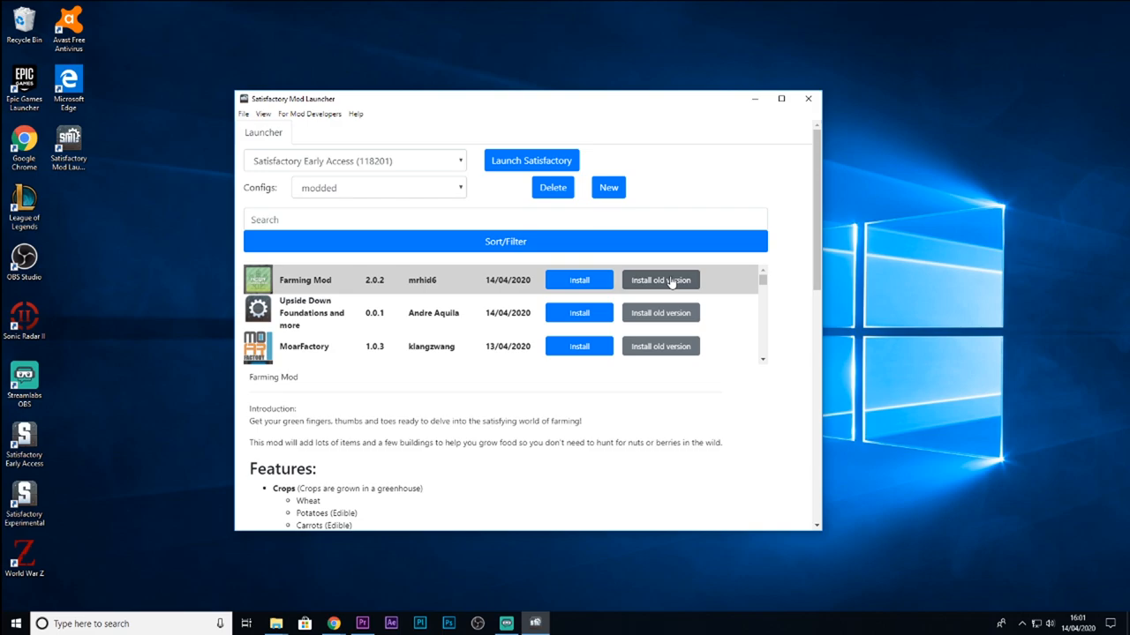
# Install Farming Mod, then scroll the mods list down to Upside Down Foundations.
pyautogui.click(579, 279)
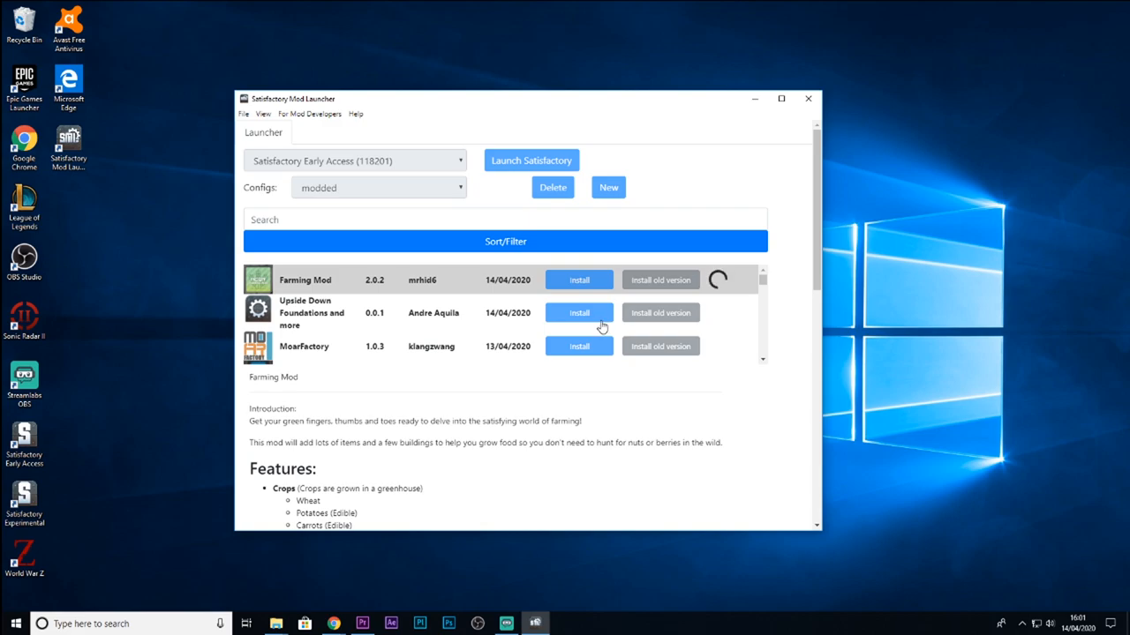
pyautogui.moveTo(456, 269)
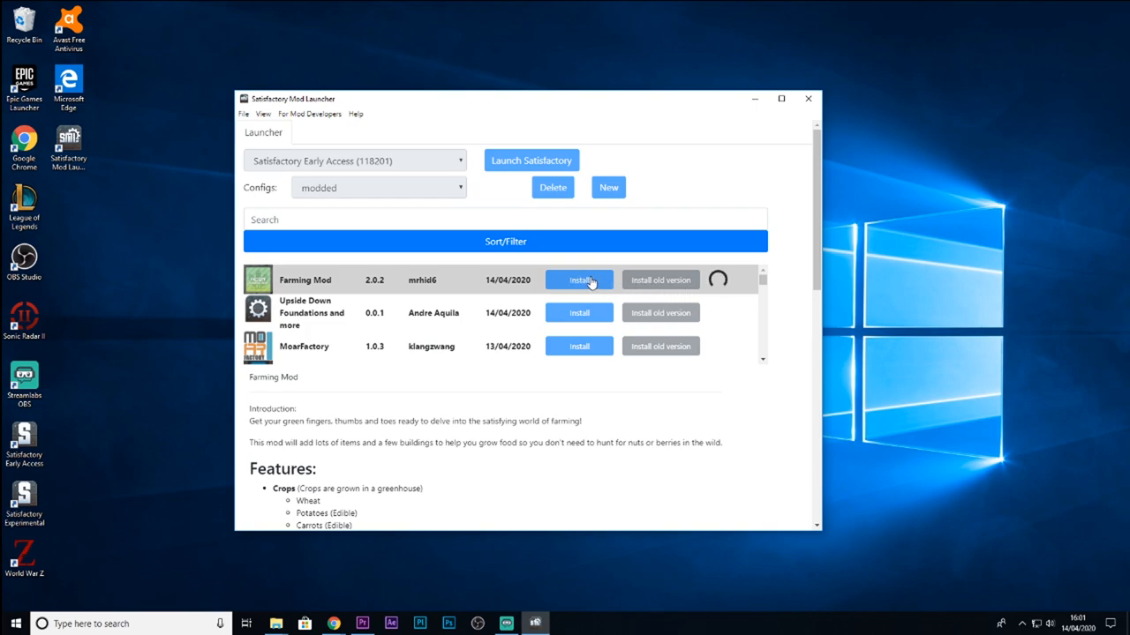
pyautogui.moveTo(558, 412)
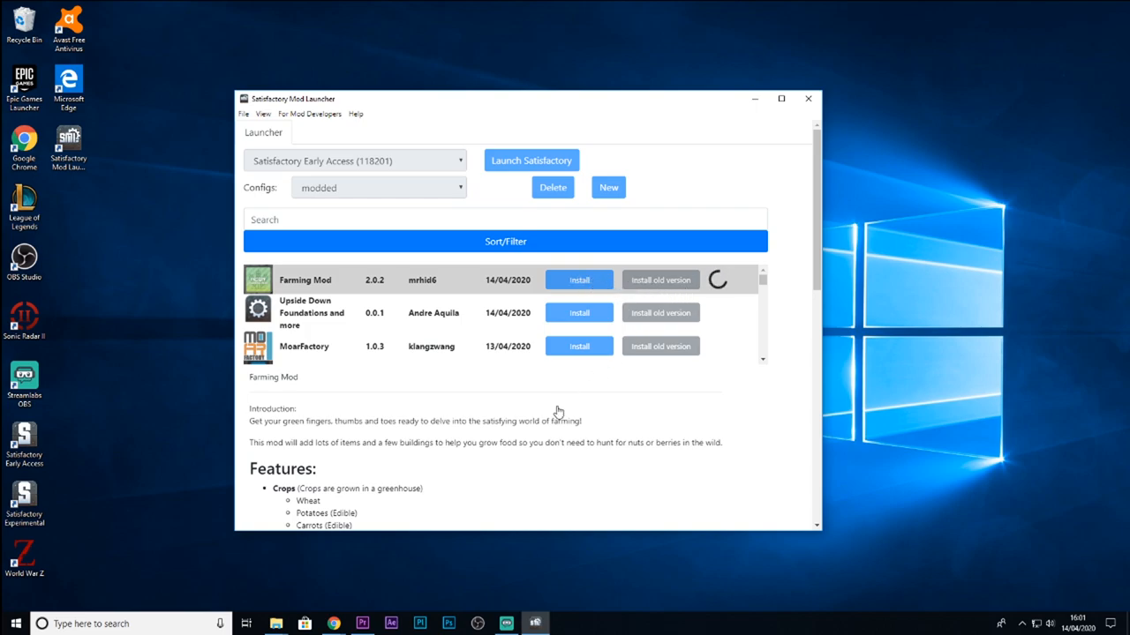
pyautogui.moveTo(381, 317)
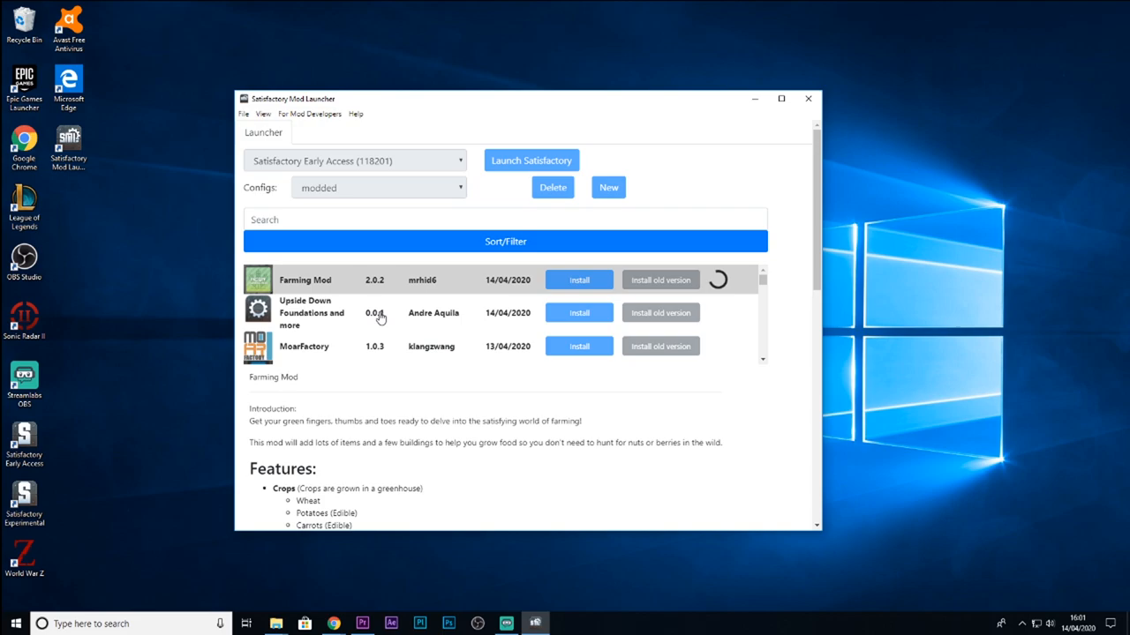
pyautogui.scroll(-3)
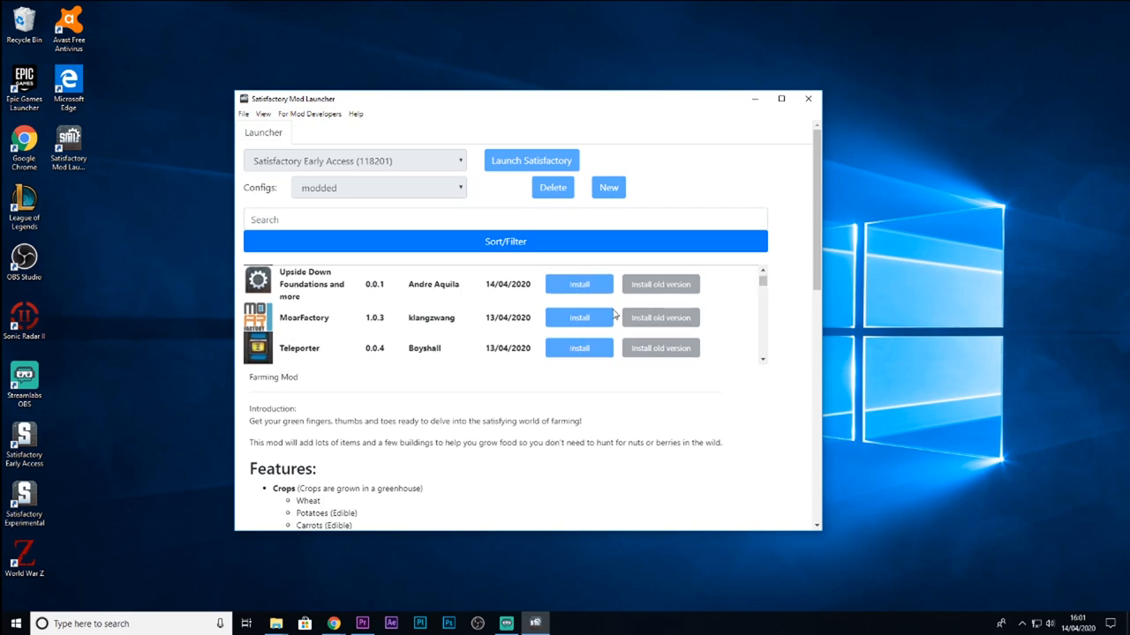
pyautogui.moveTo(766, 279)
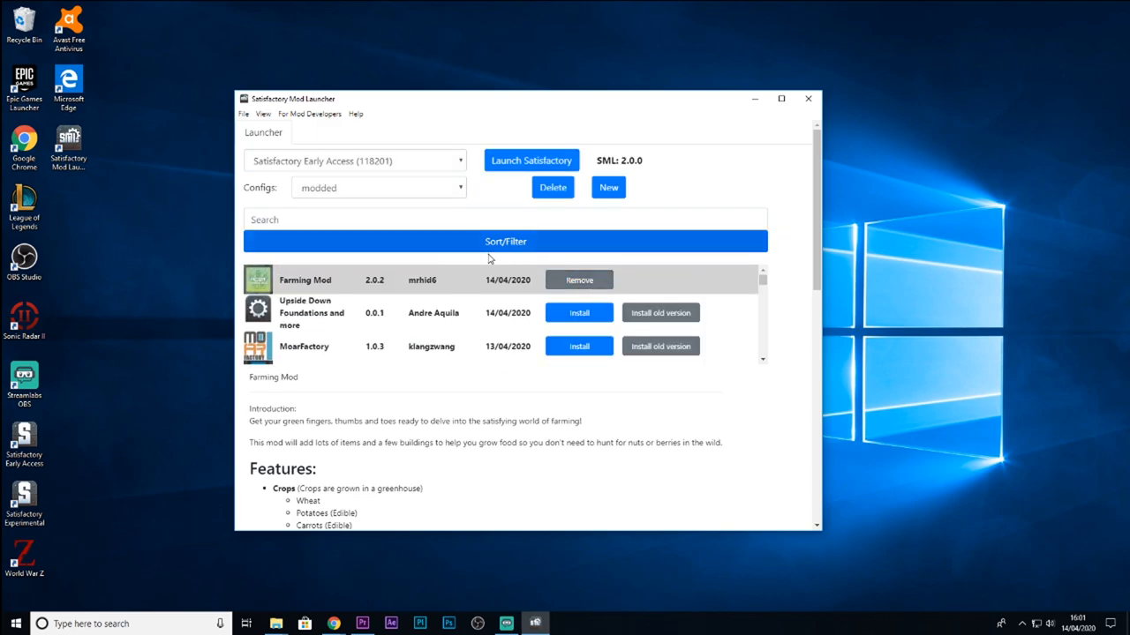
pyautogui.moveTo(636, 298)
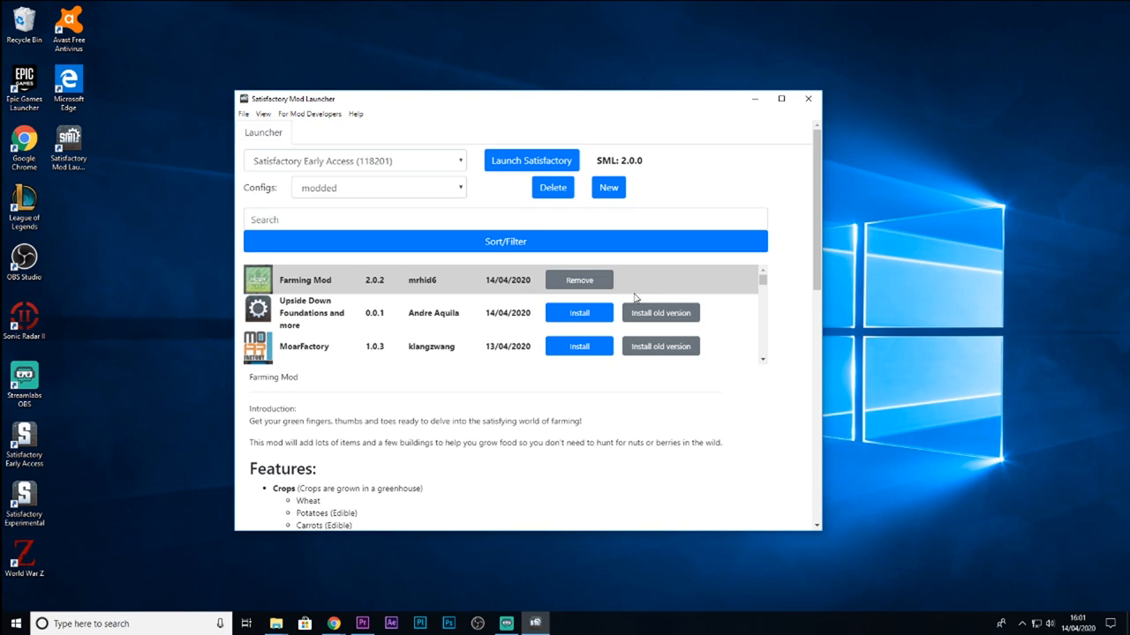
pyautogui.moveTo(473, 175)
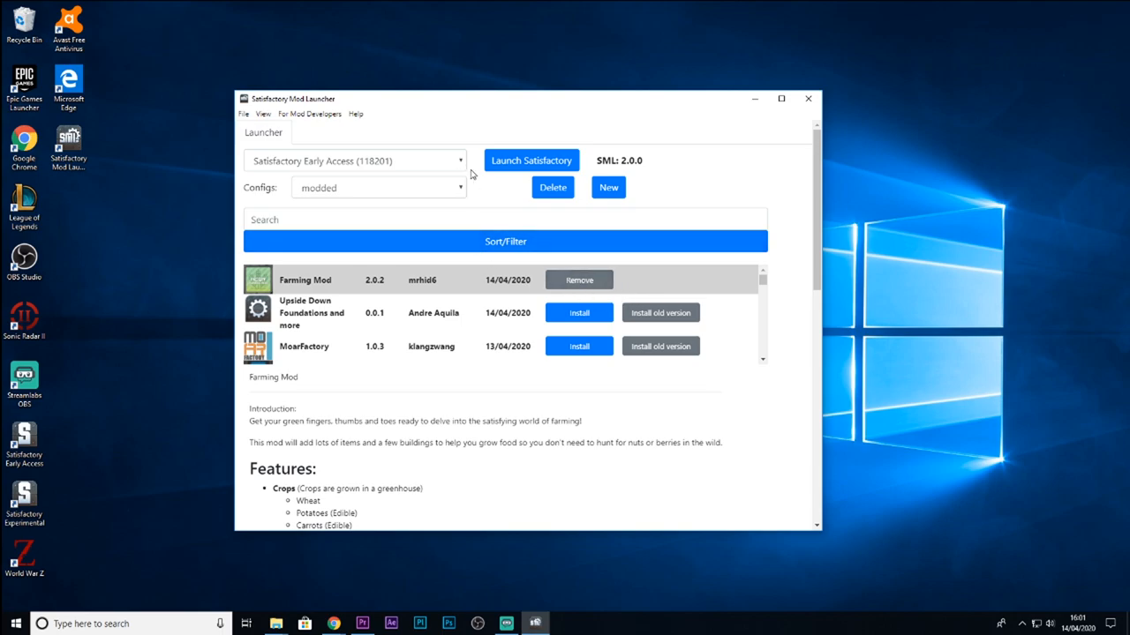
pyautogui.moveTo(531, 160)
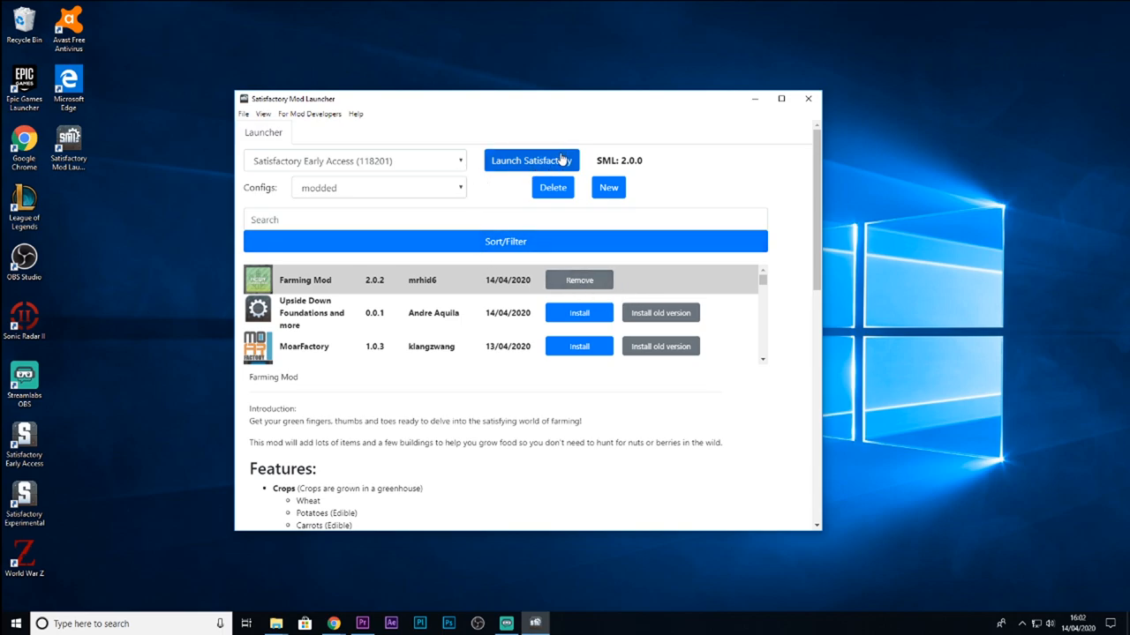
# Keep Satisfactory Early Access selected in the dropdown and launch Satisfactory.
pyautogui.click(459, 161)
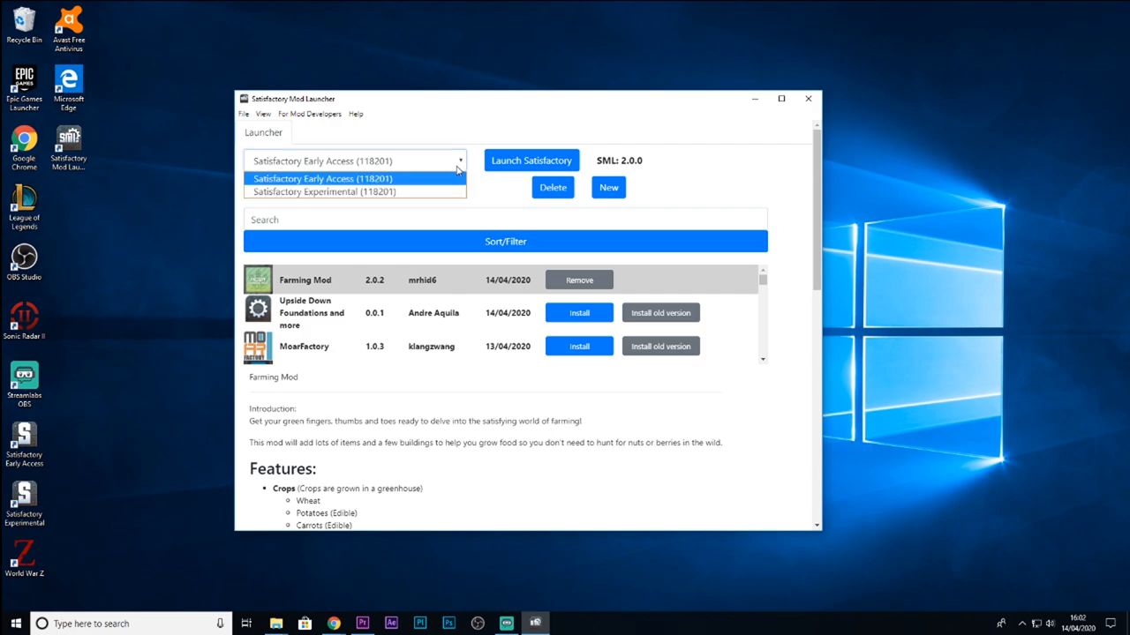
pyautogui.moveTo(388, 190)
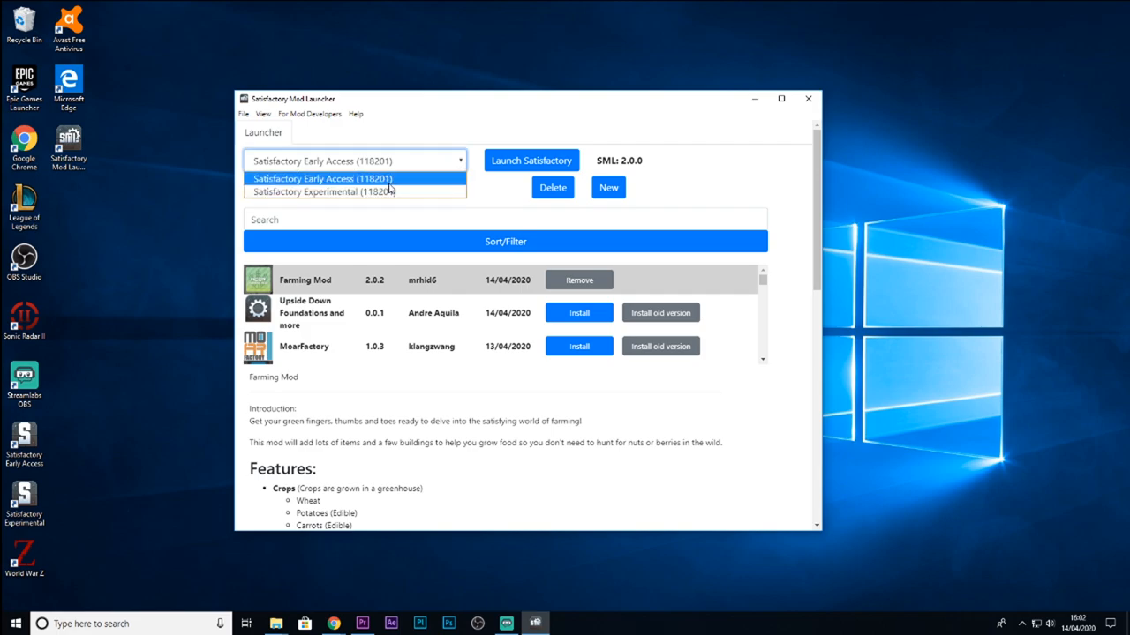
pyautogui.click(323, 178)
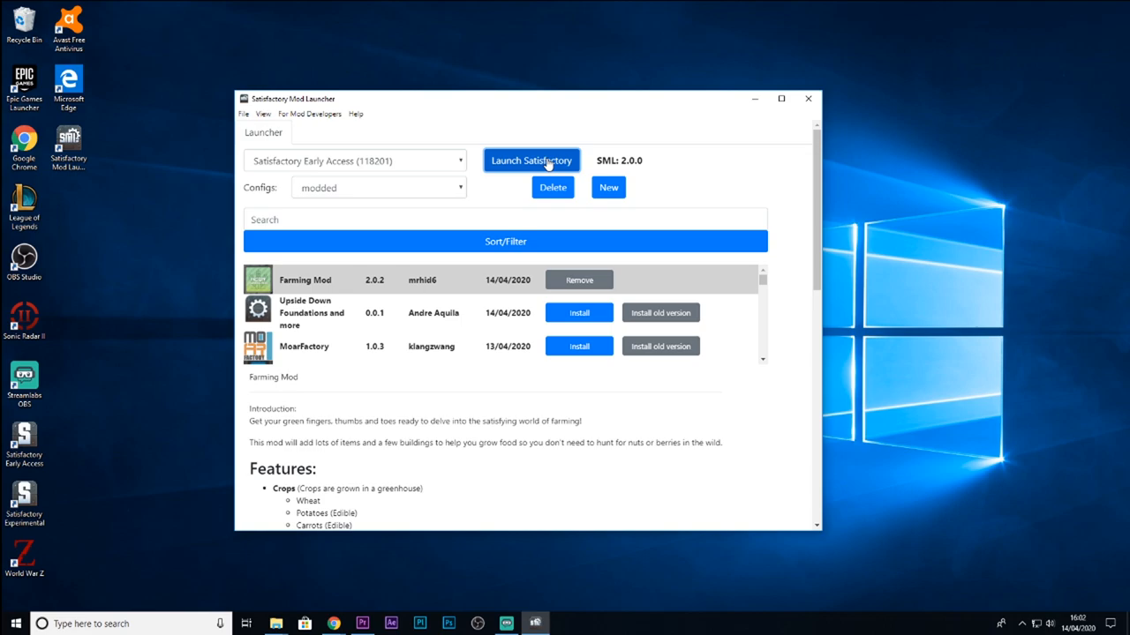
pyautogui.moveTo(754, 187)
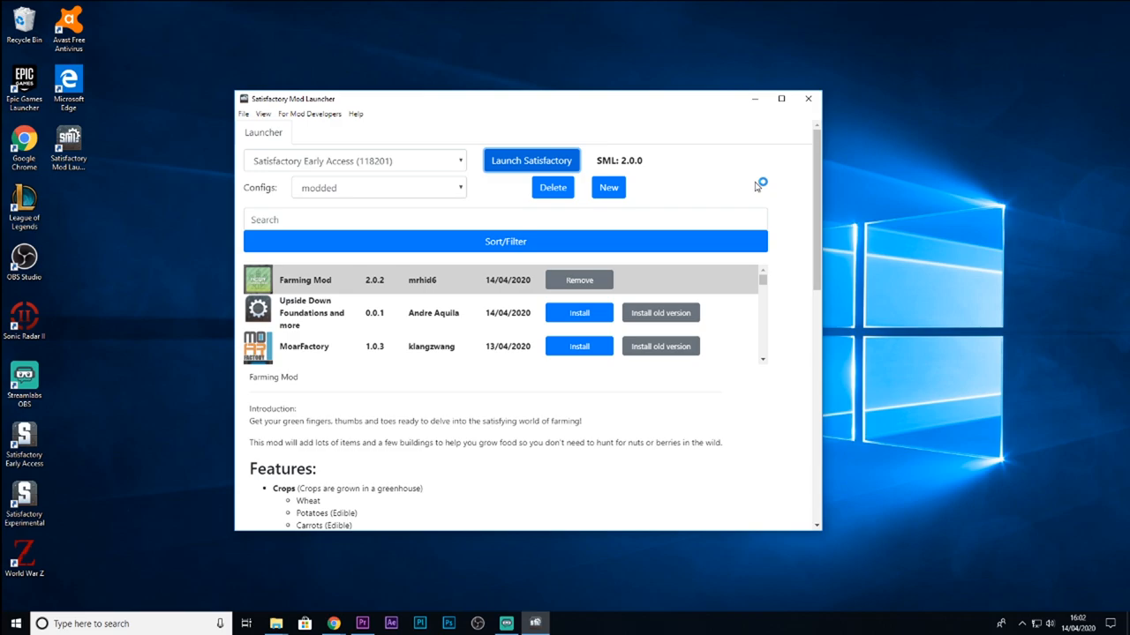
pyautogui.click(530, 159)
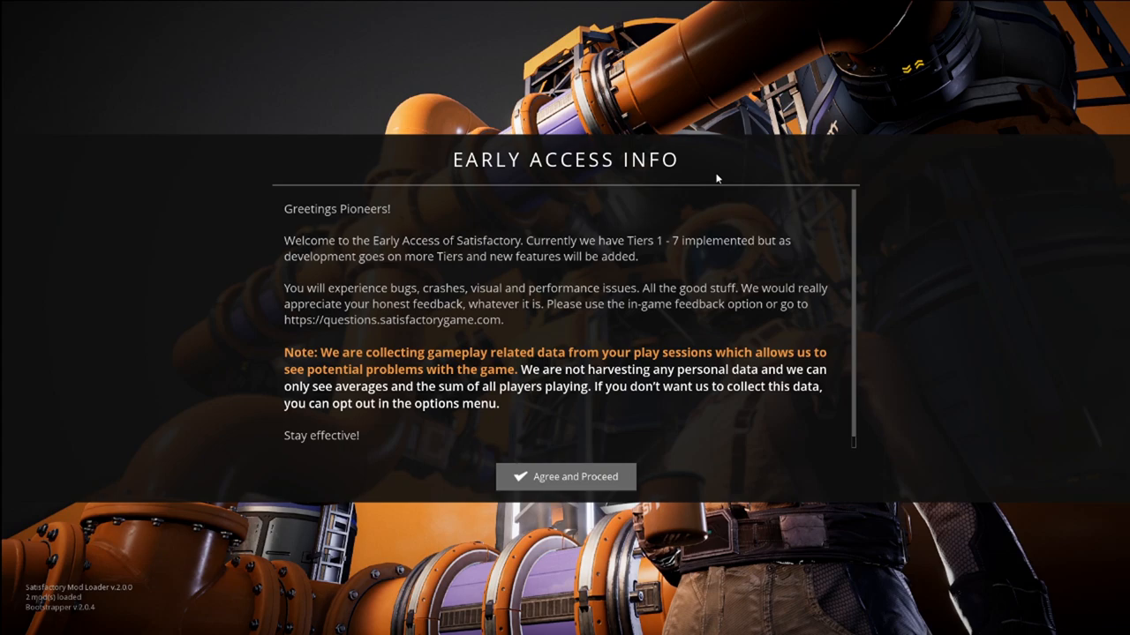
# Agree to the Early Access notice, then respawn the pioneer after the fatal fall.
pyautogui.click(565, 476)
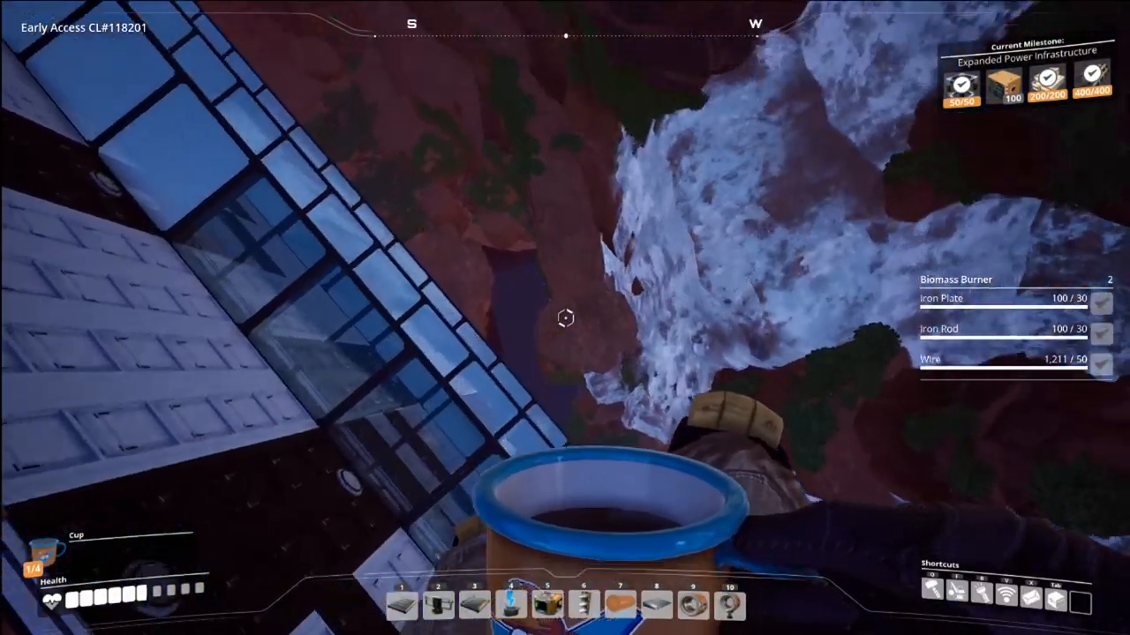
pyautogui.moveTo(564, 317)
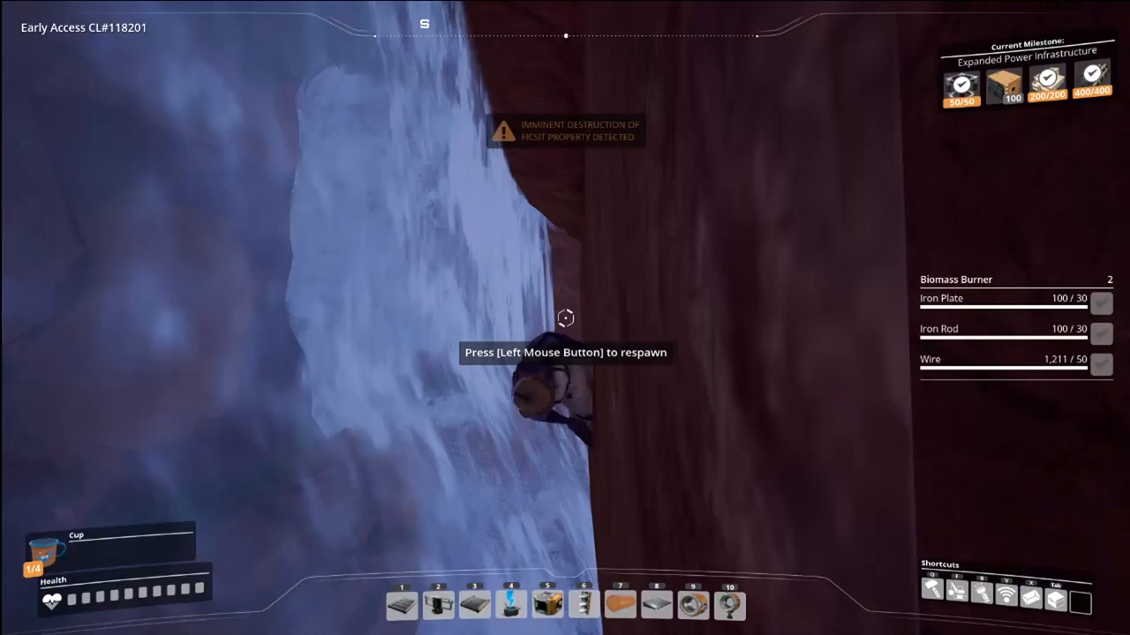
pyautogui.click(565, 317)
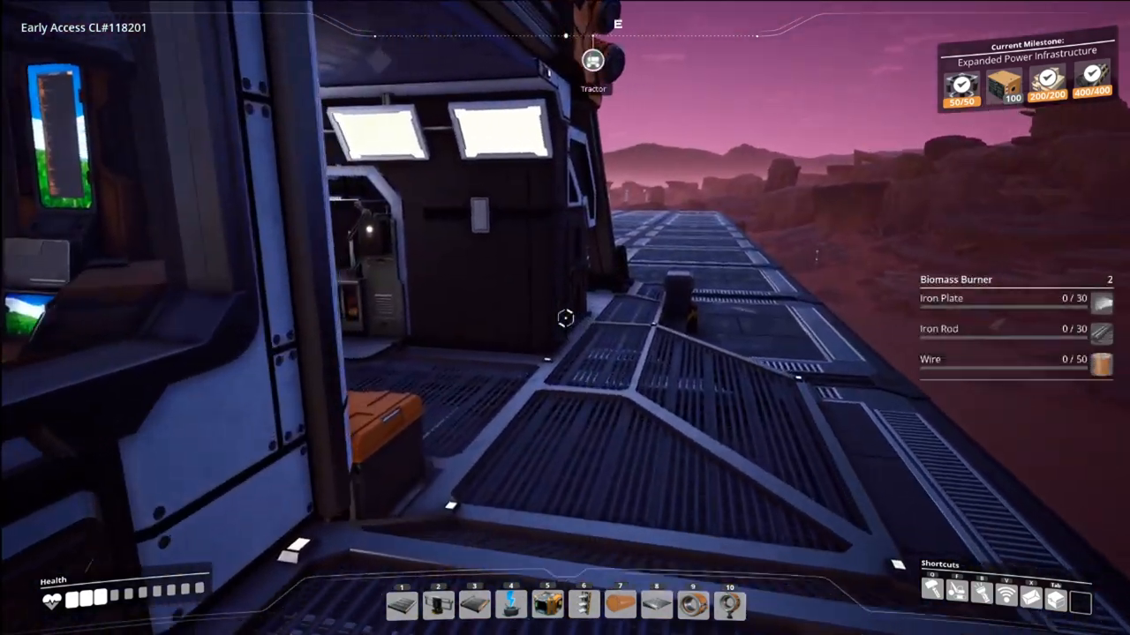
pyautogui.moveTo(565, 318)
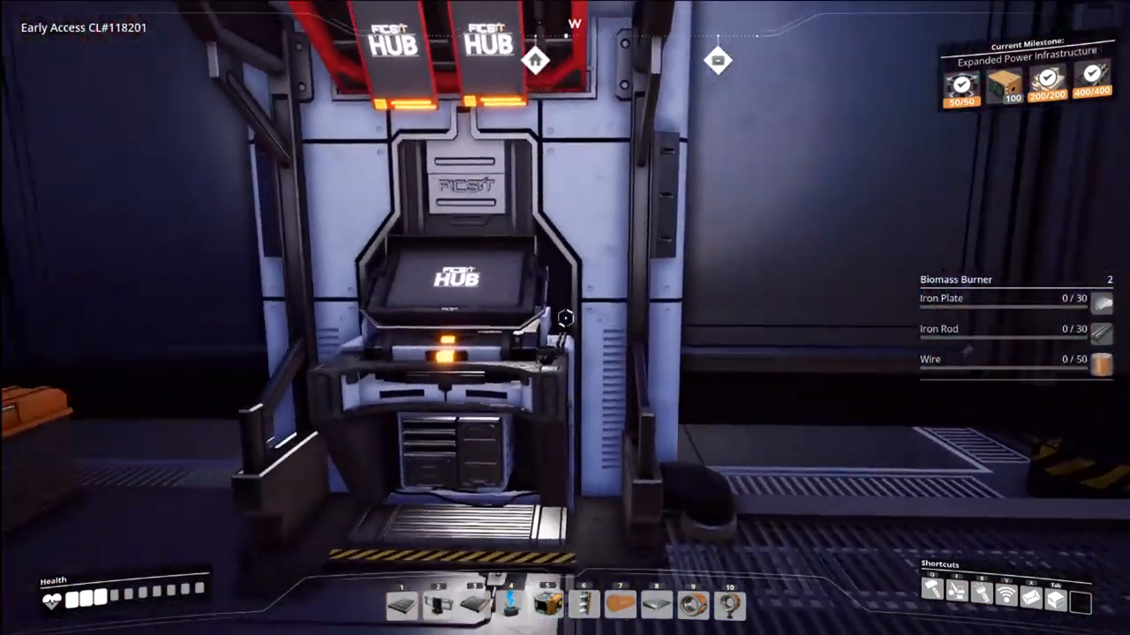
# Open the HUB milestone list and view Tier 1's Basic Farmer, Farming Decorations, Basic Rancher.
pyautogui.click(459, 273)
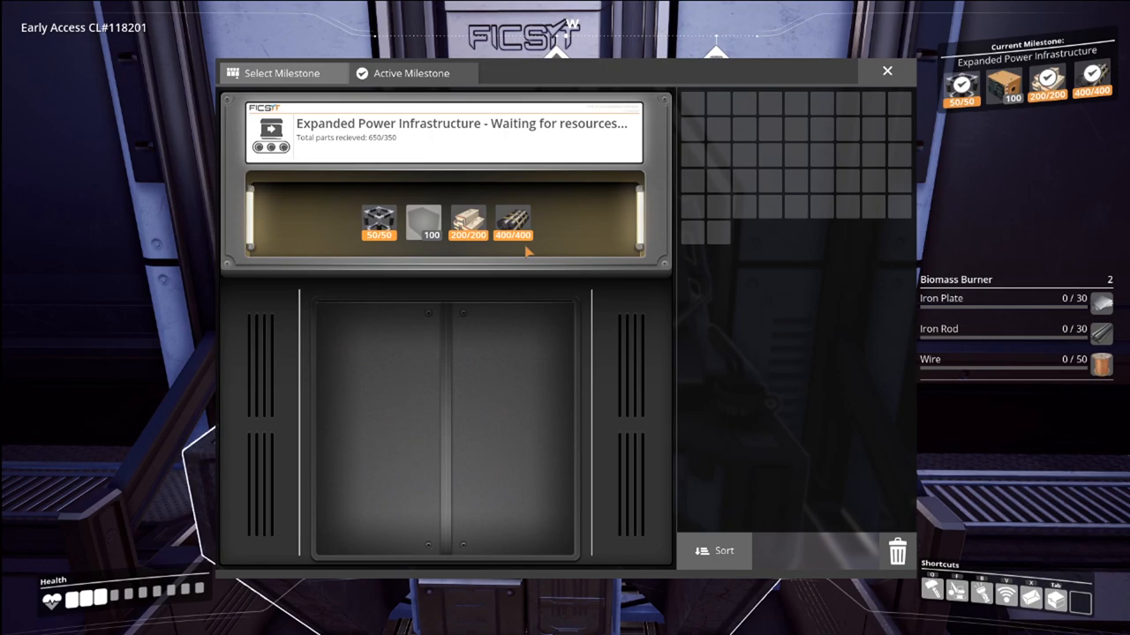
pyautogui.click(338, 74)
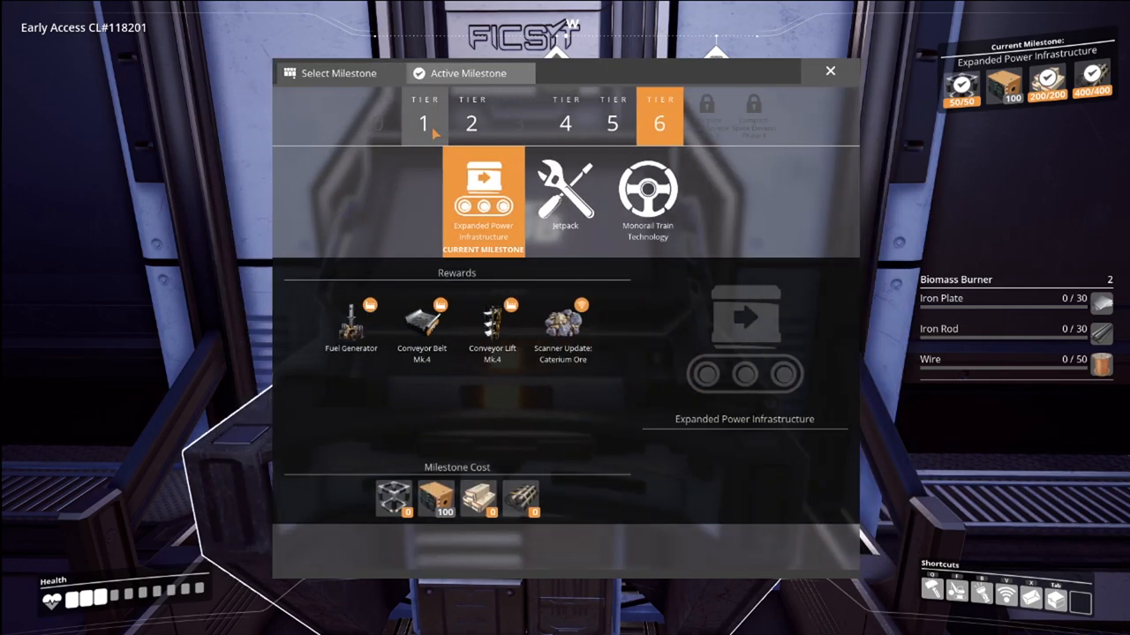
pyautogui.click(423, 122)
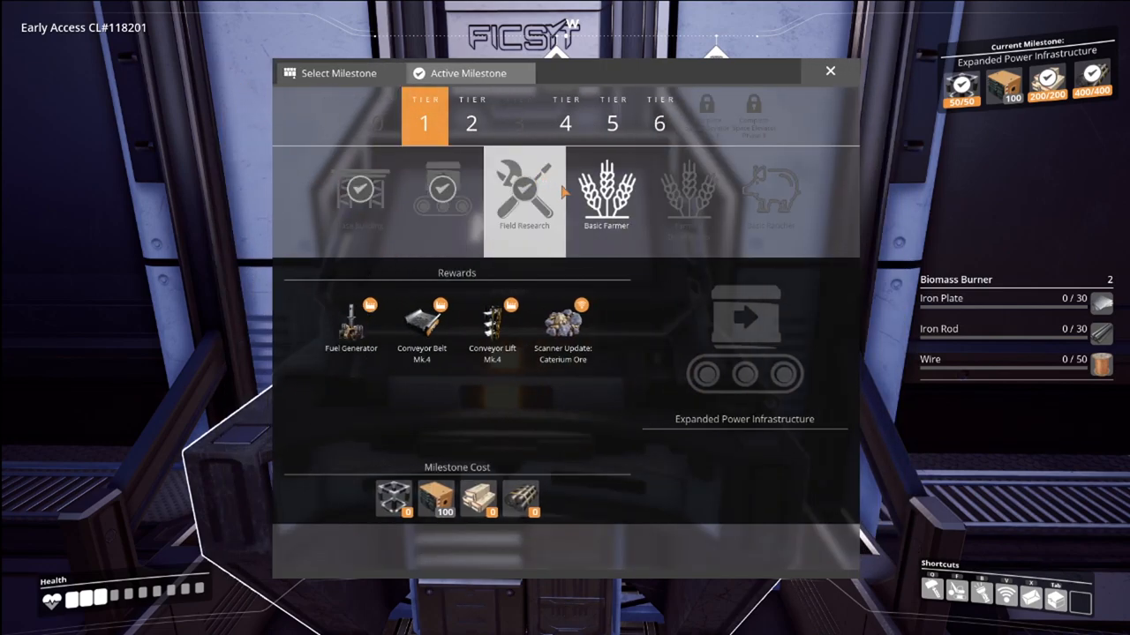
pyautogui.click(605, 194)
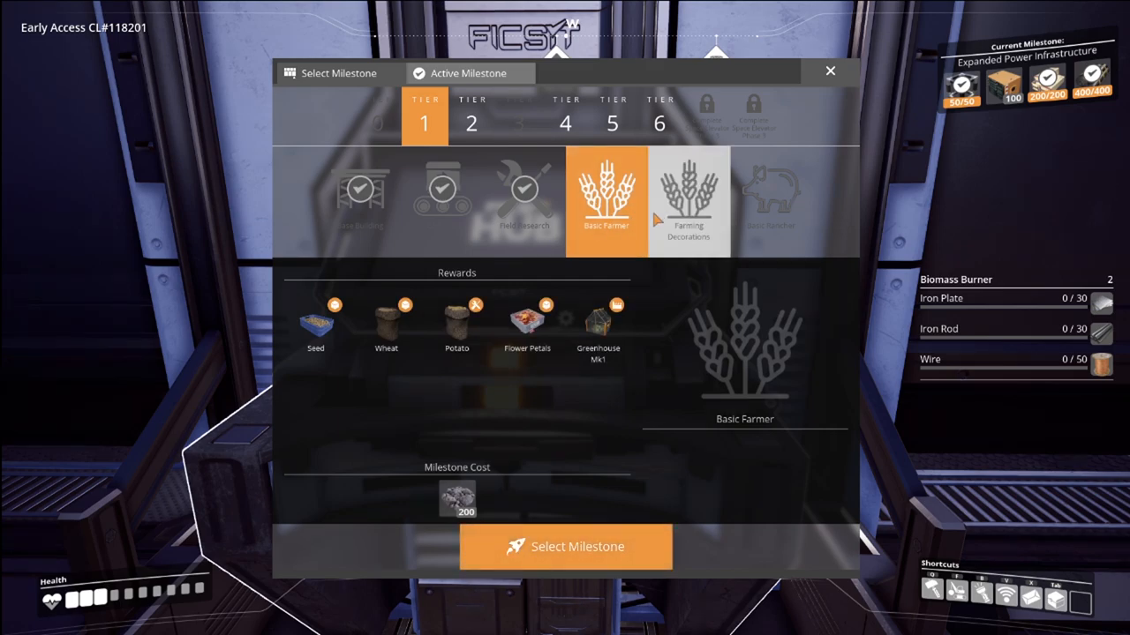
pyautogui.moveTo(697, 229)
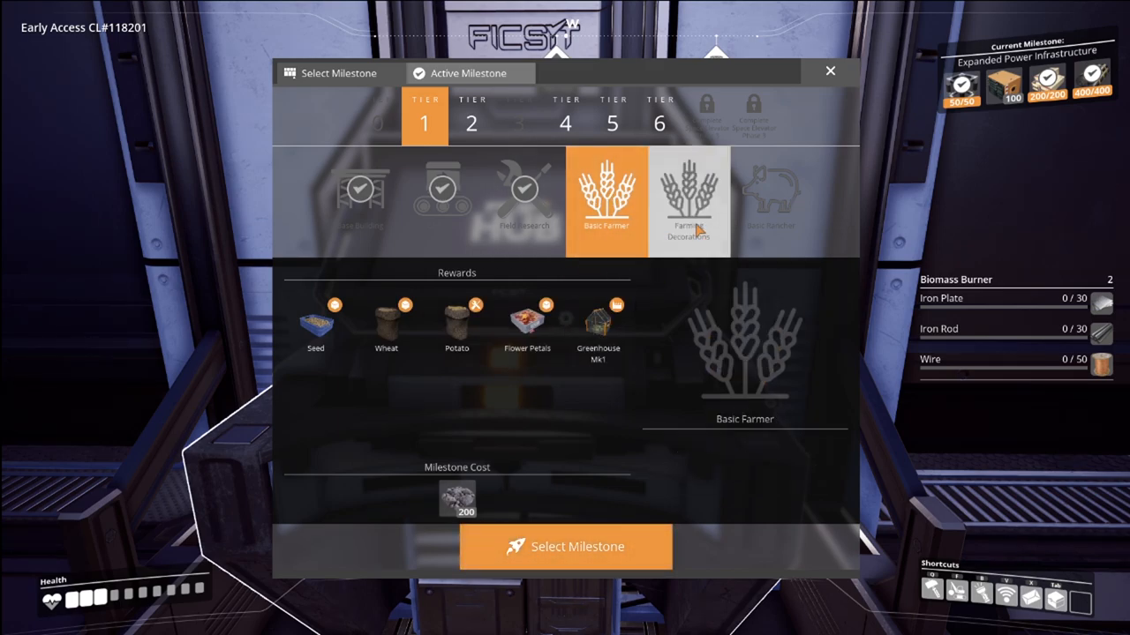
pyautogui.click(689, 199)
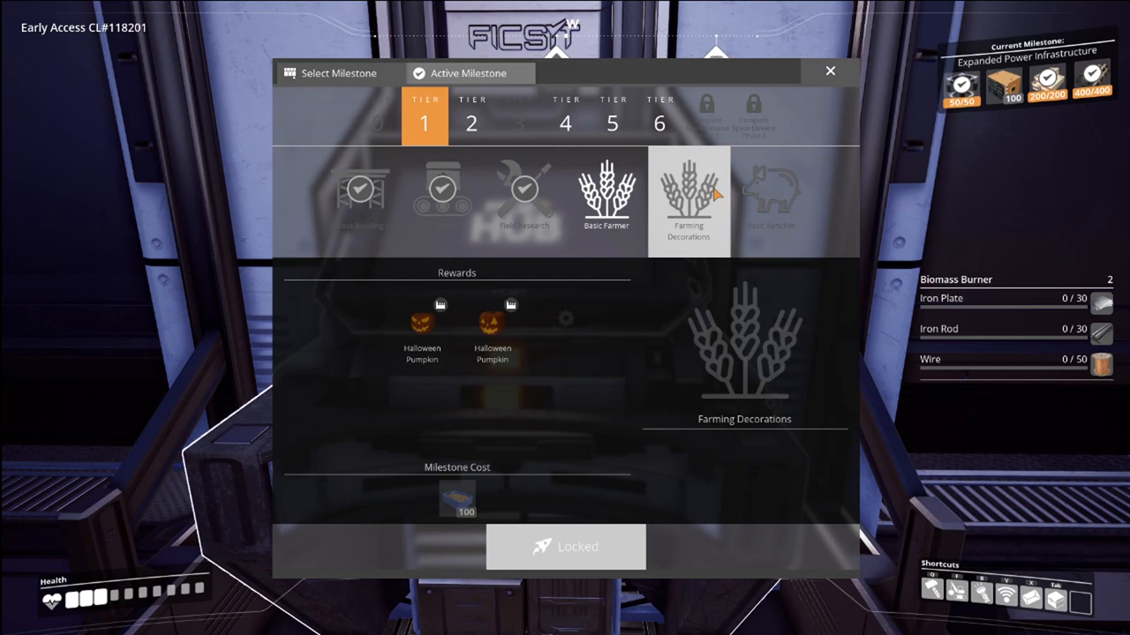
pyautogui.click(770, 194)
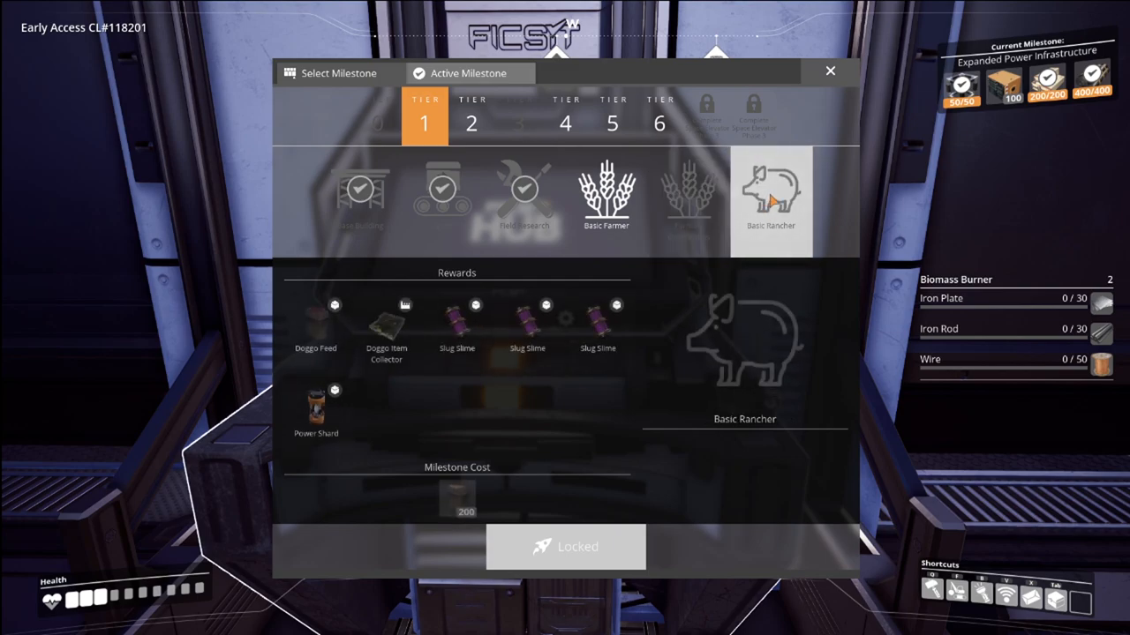
# Switch through Tier 4 and Tier 5 and view the Sous Chef milestone cards.
pyautogui.click(565, 122)
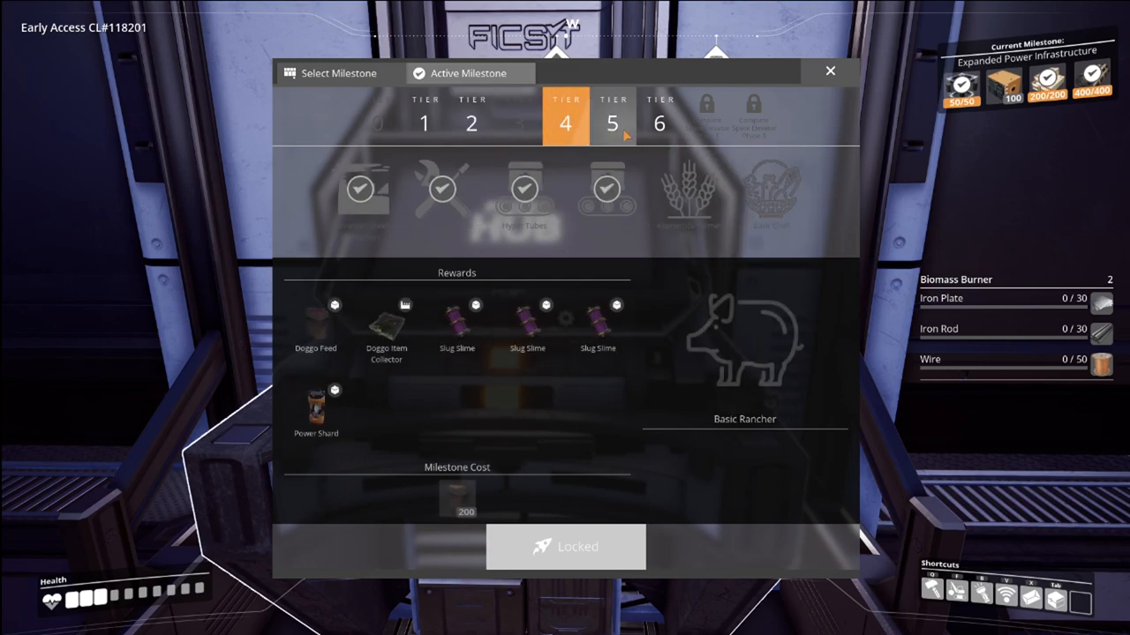
pyautogui.click(611, 115)
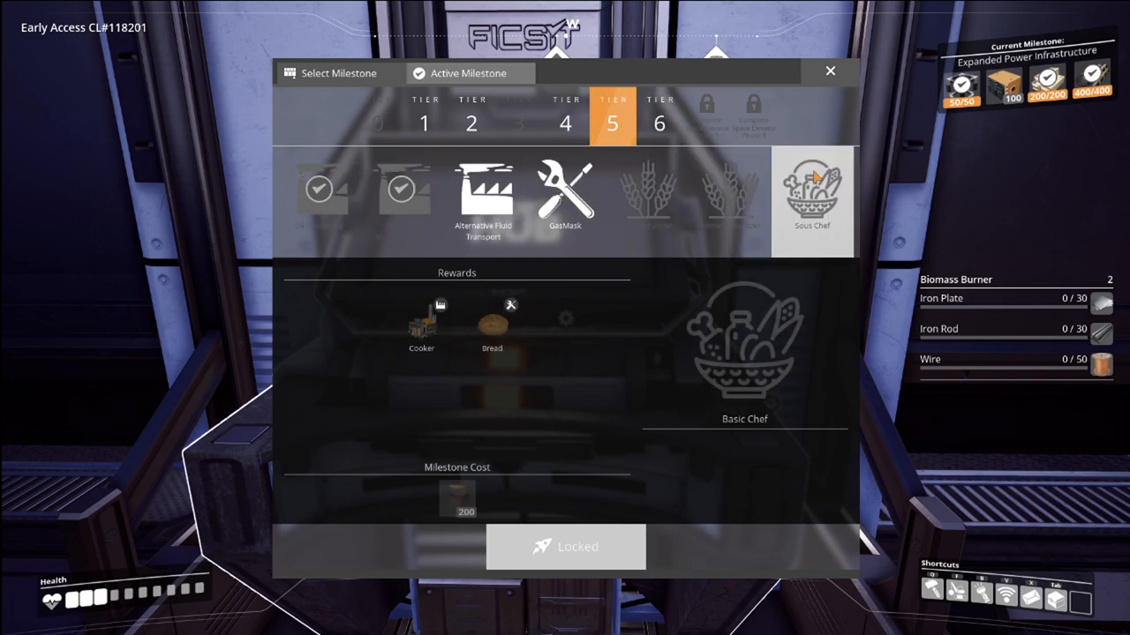
pyautogui.click(729, 190)
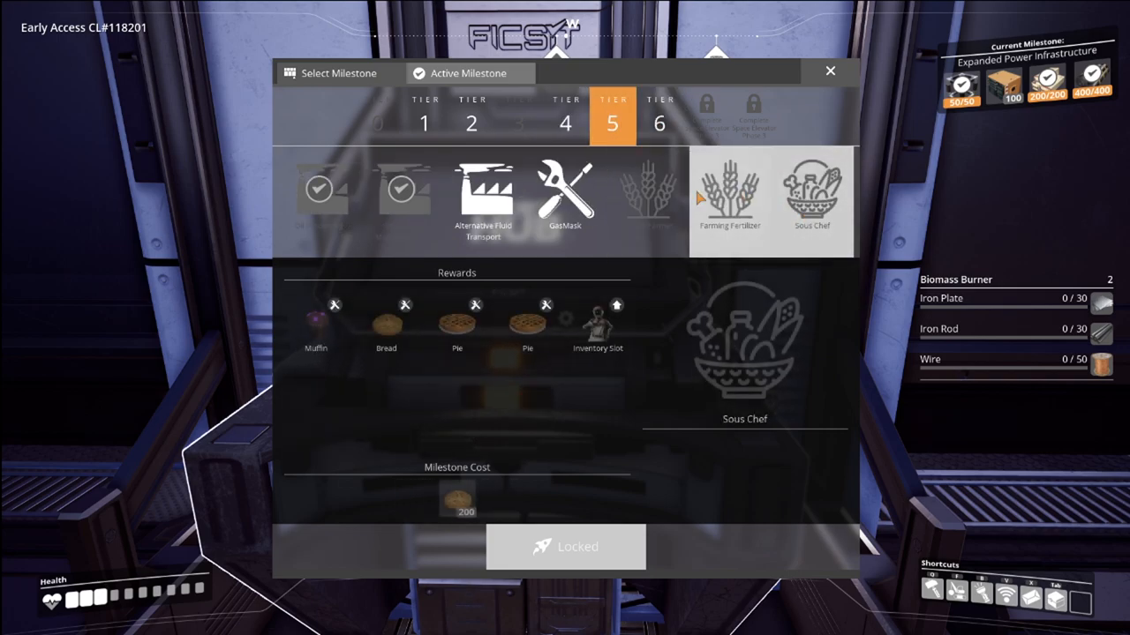
pyautogui.click(811, 189)
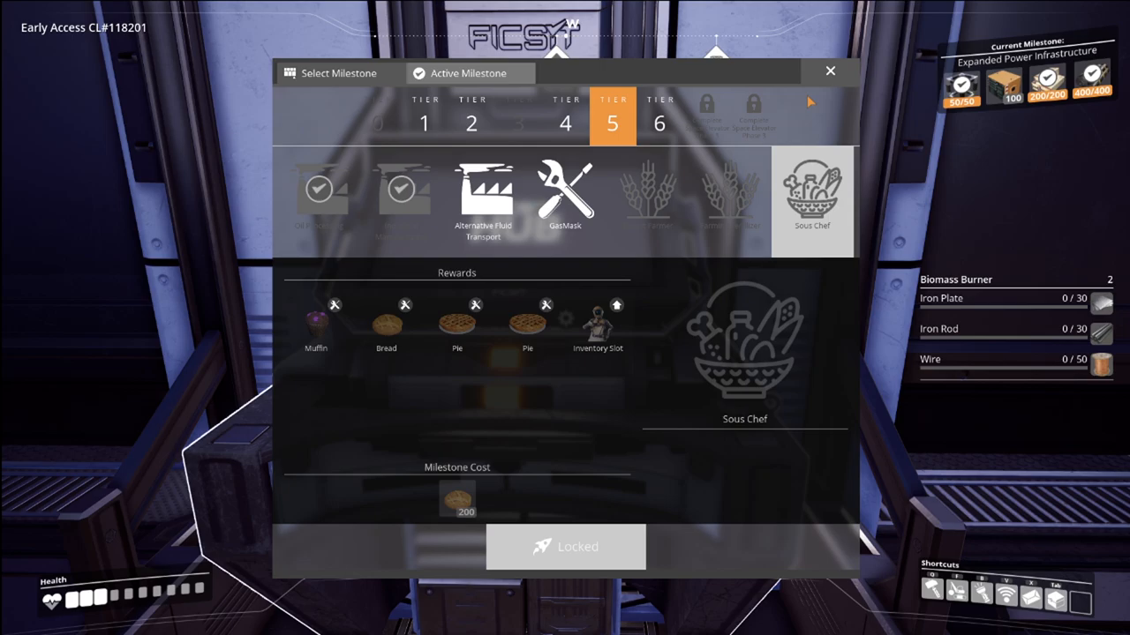